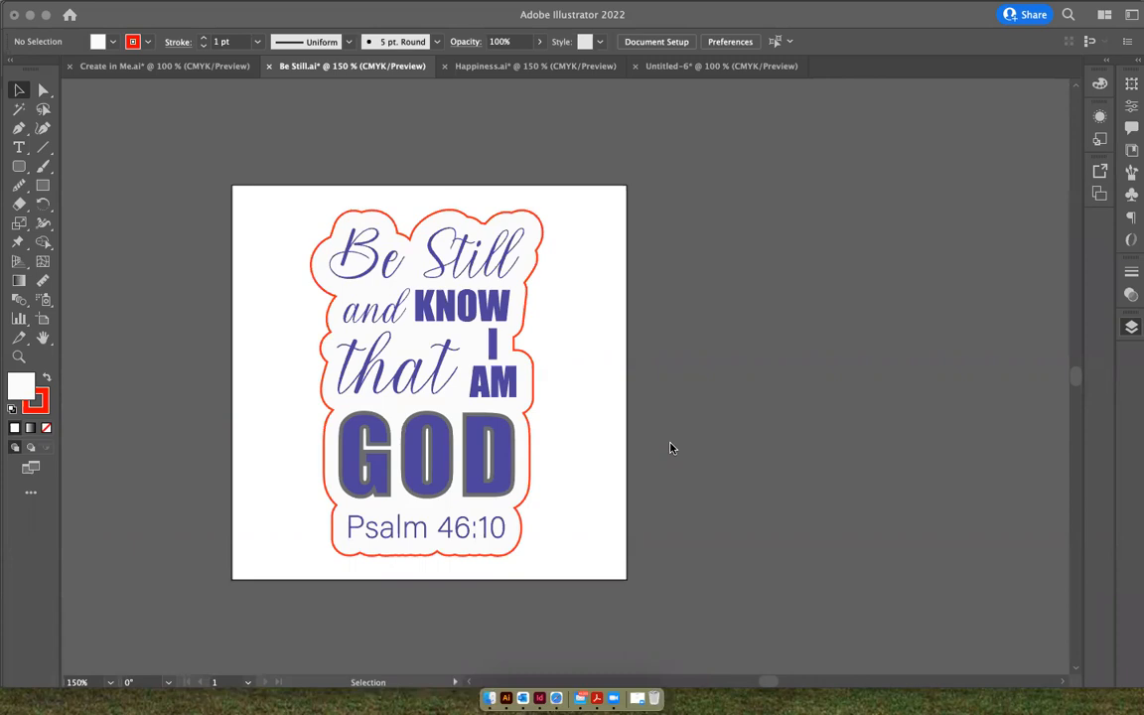
pyautogui.moveTo(537, 218)
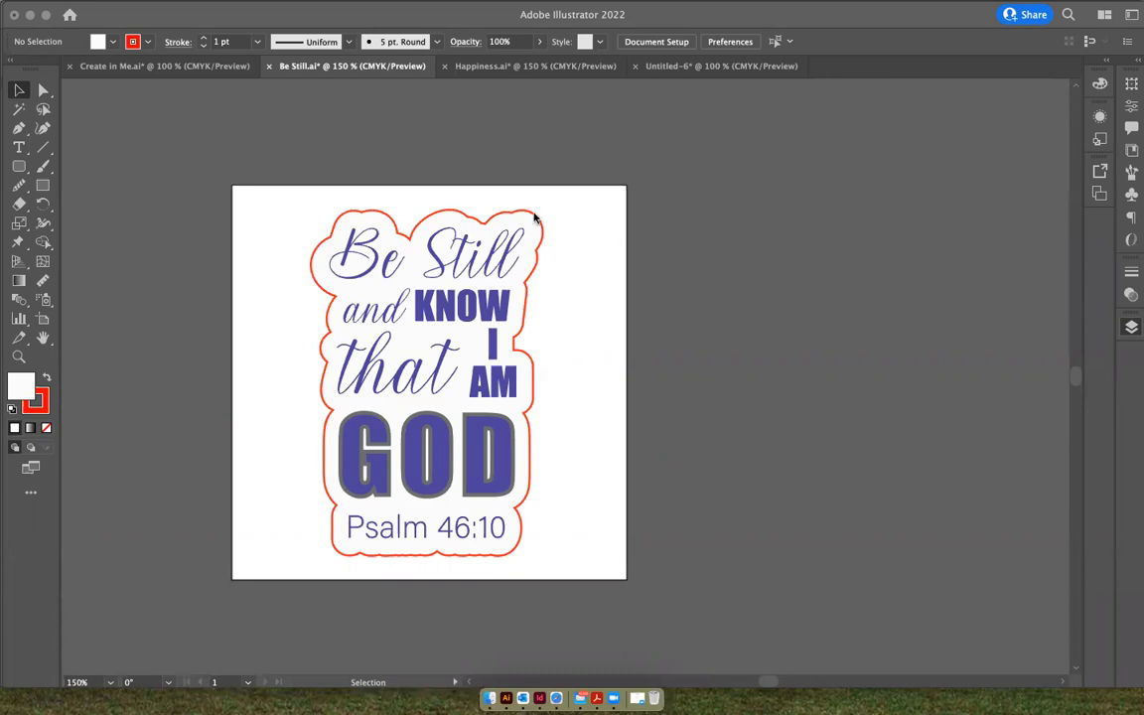
pyautogui.moveTo(532, 282)
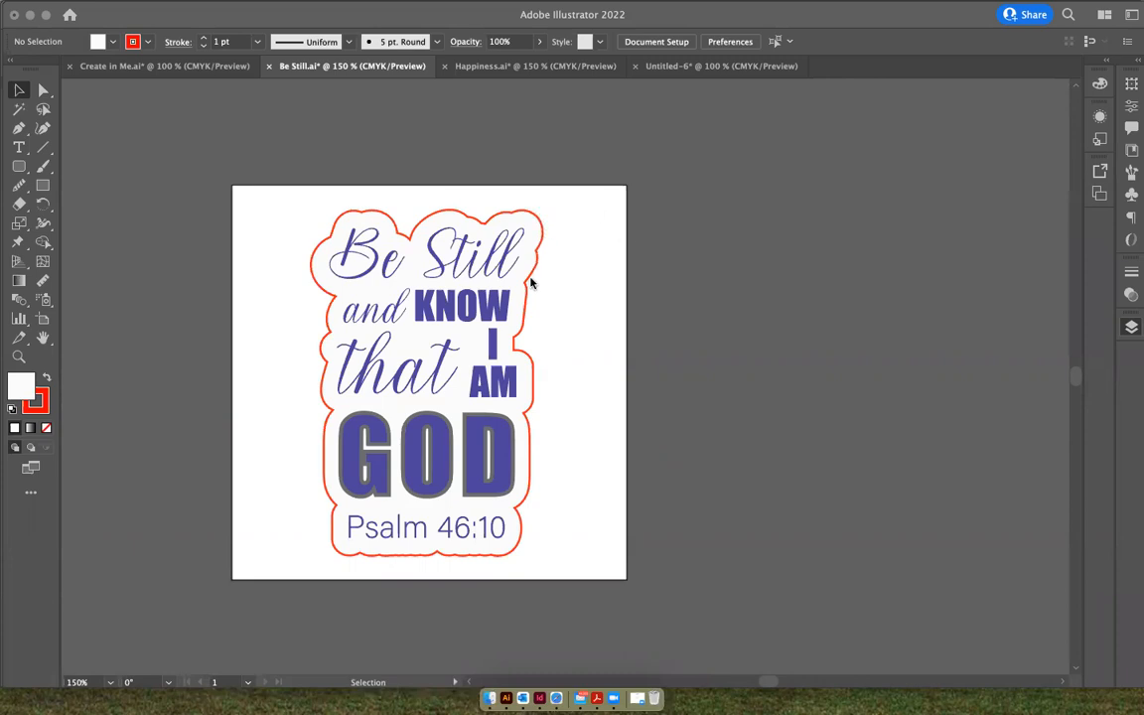
pyautogui.moveTo(516, 338)
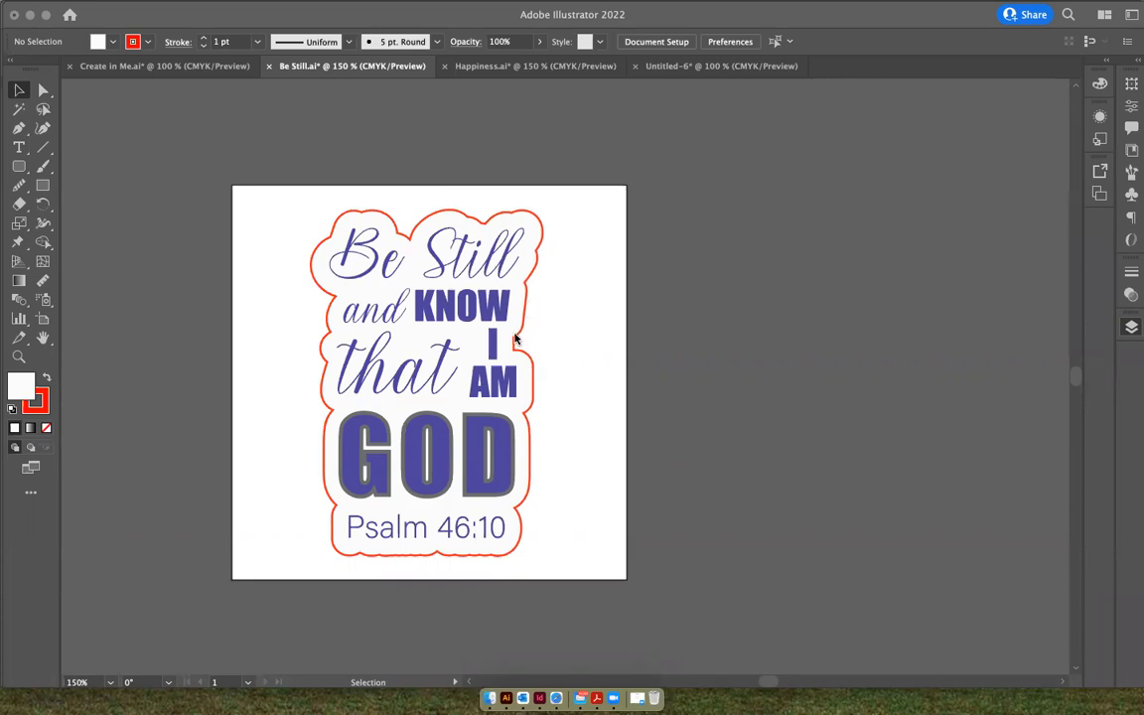
pyautogui.moveTo(528, 425)
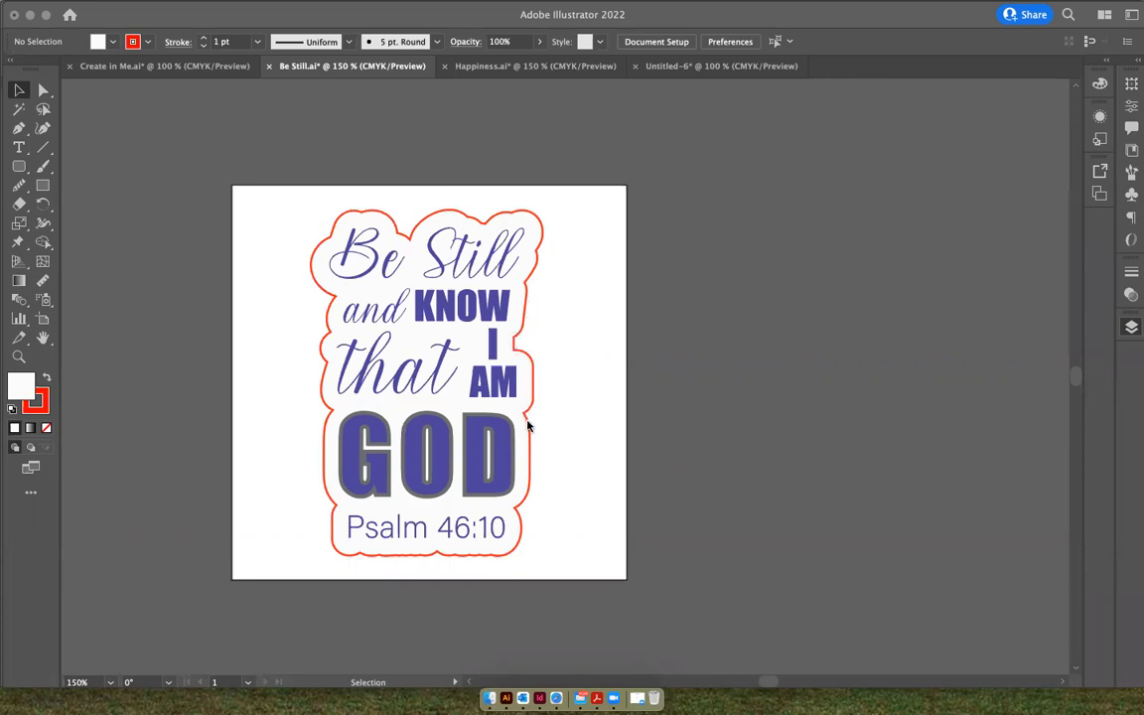
pyautogui.moveTo(532, 472)
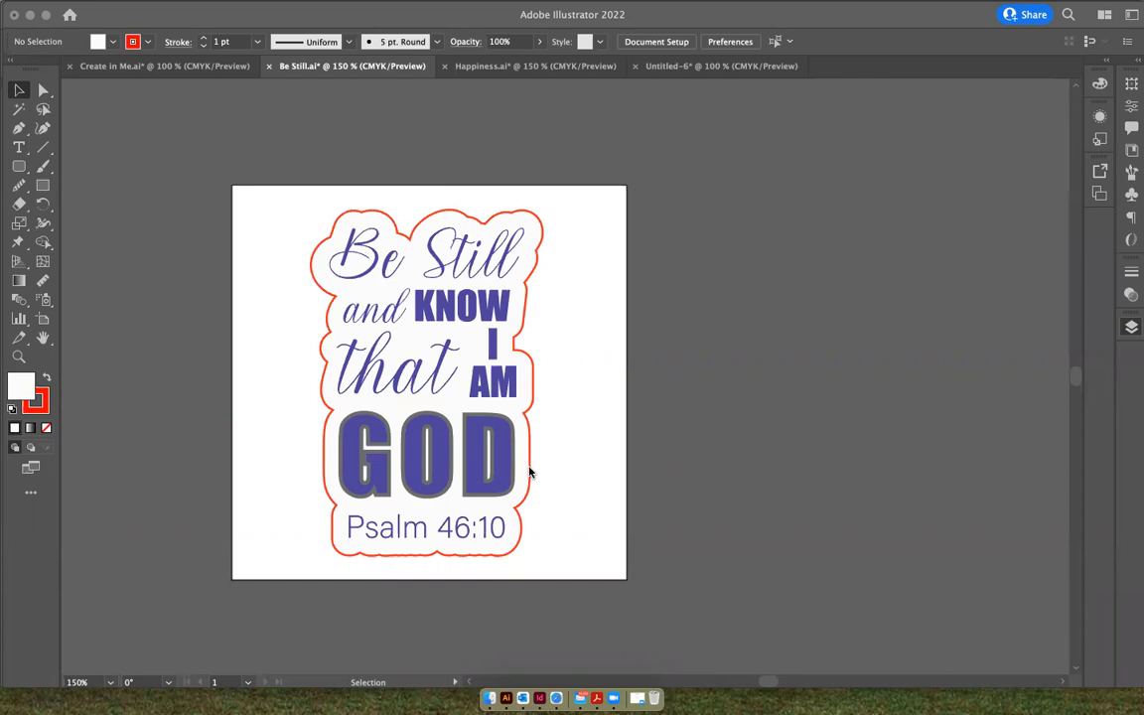
pyautogui.moveTo(544, 234)
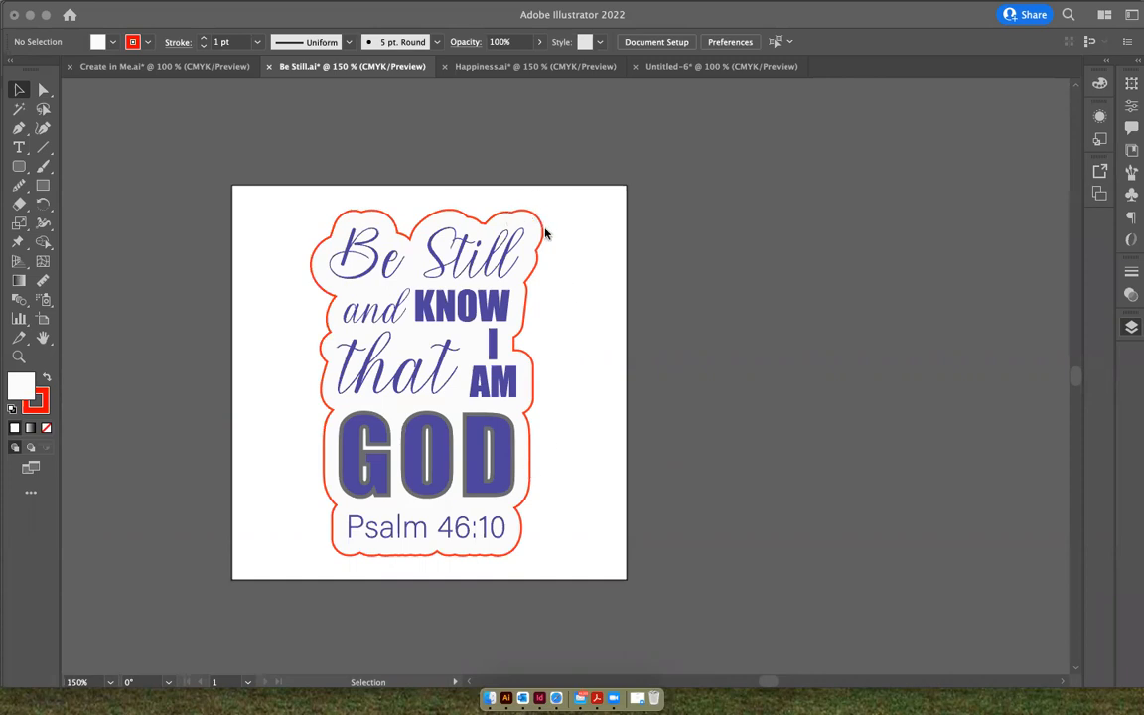
pyautogui.moveTo(459, 202)
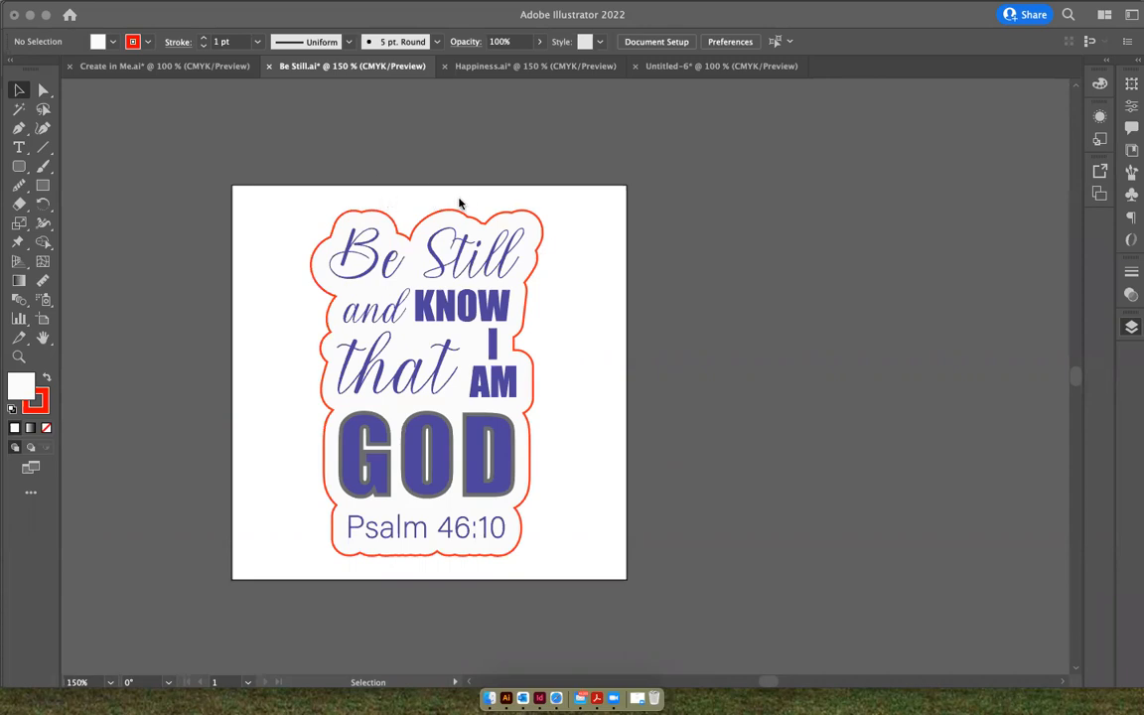
pyautogui.moveTo(452, 215)
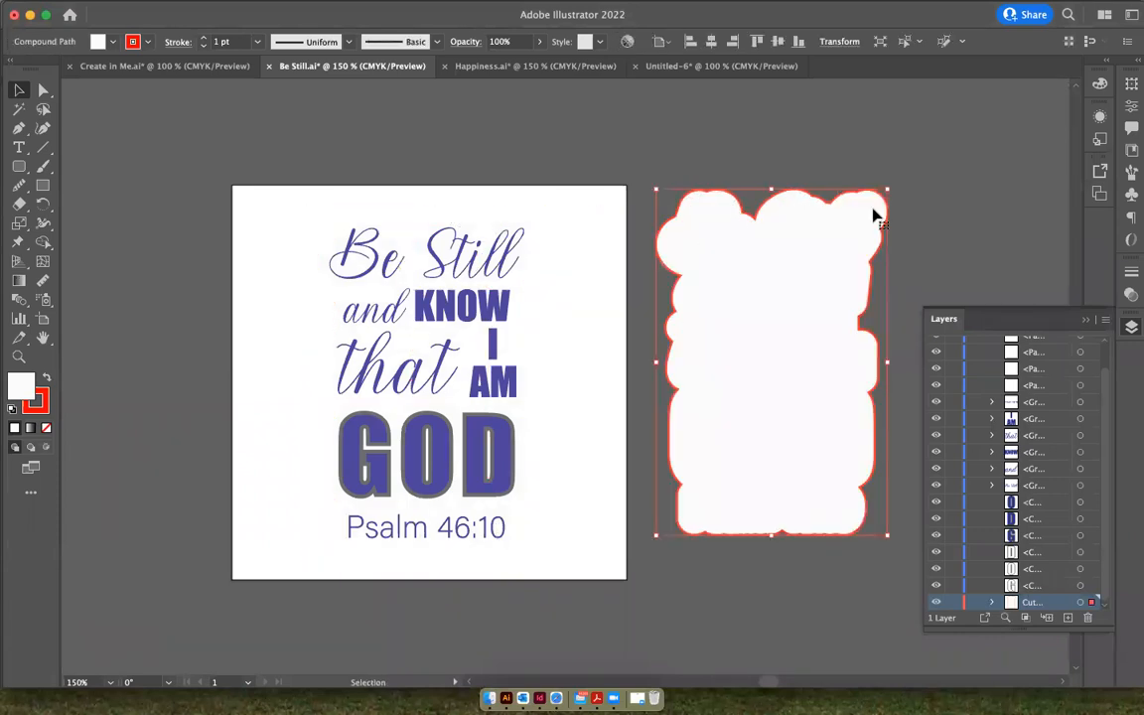
pyautogui.moveTo(714, 197)
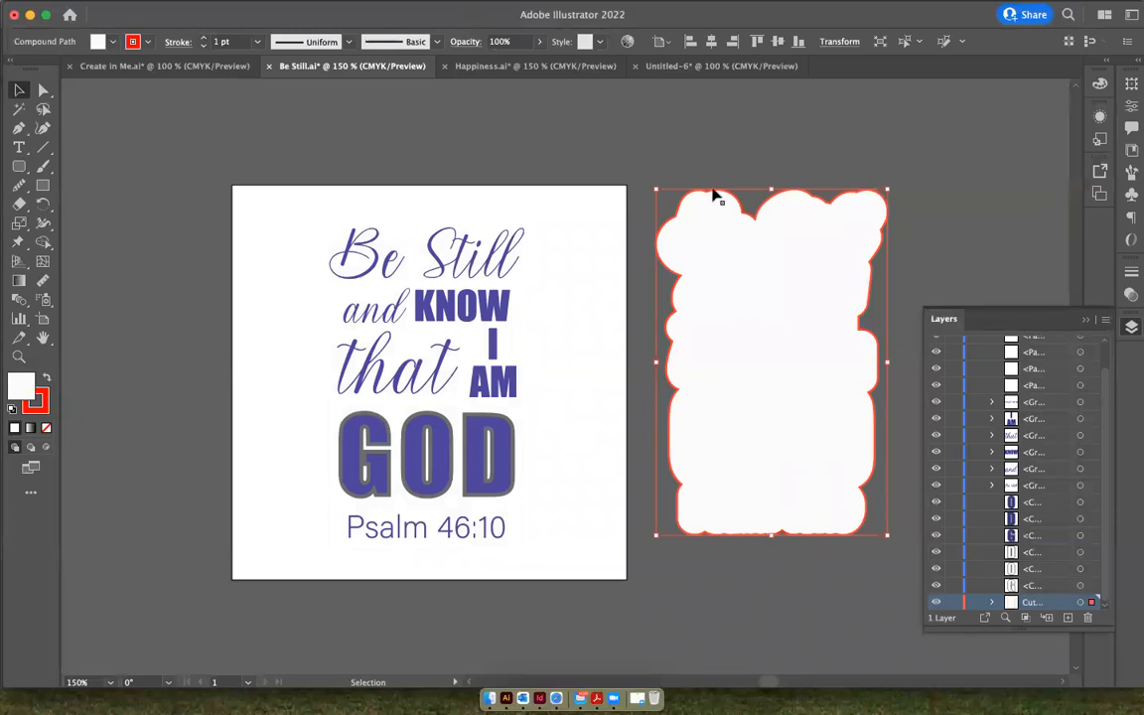
pyautogui.moveTo(421, 235)
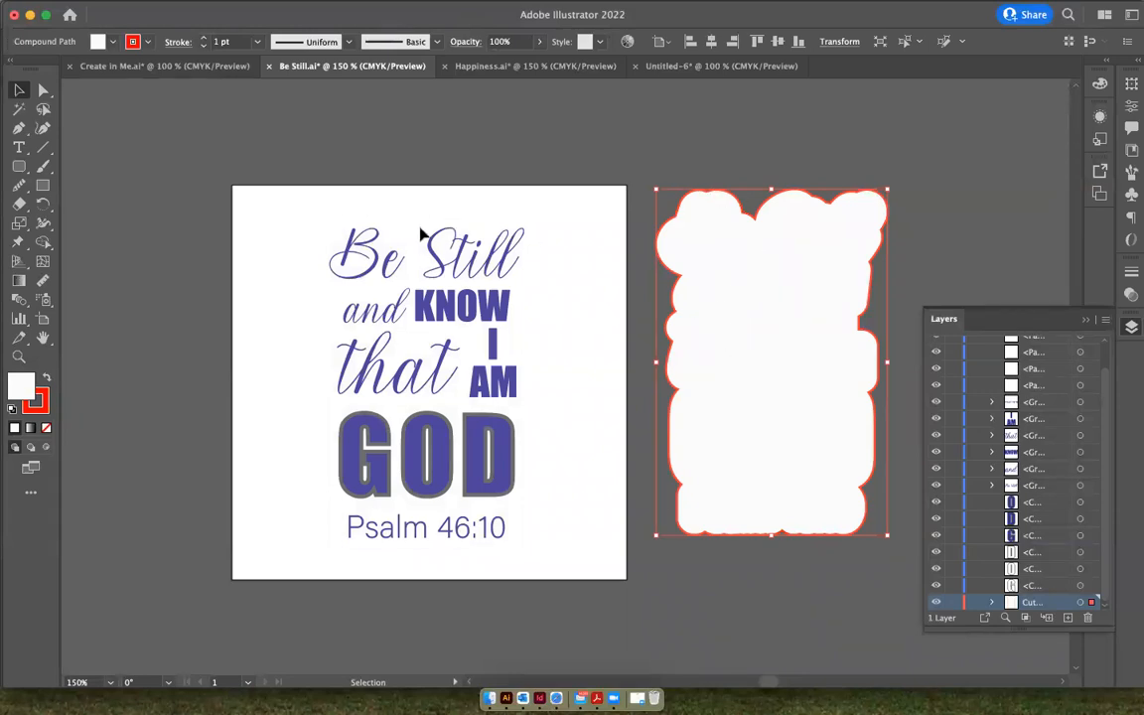
# Select the white offset contour compound path so it can be moved off the artboard
pyautogui.click(425, 387)
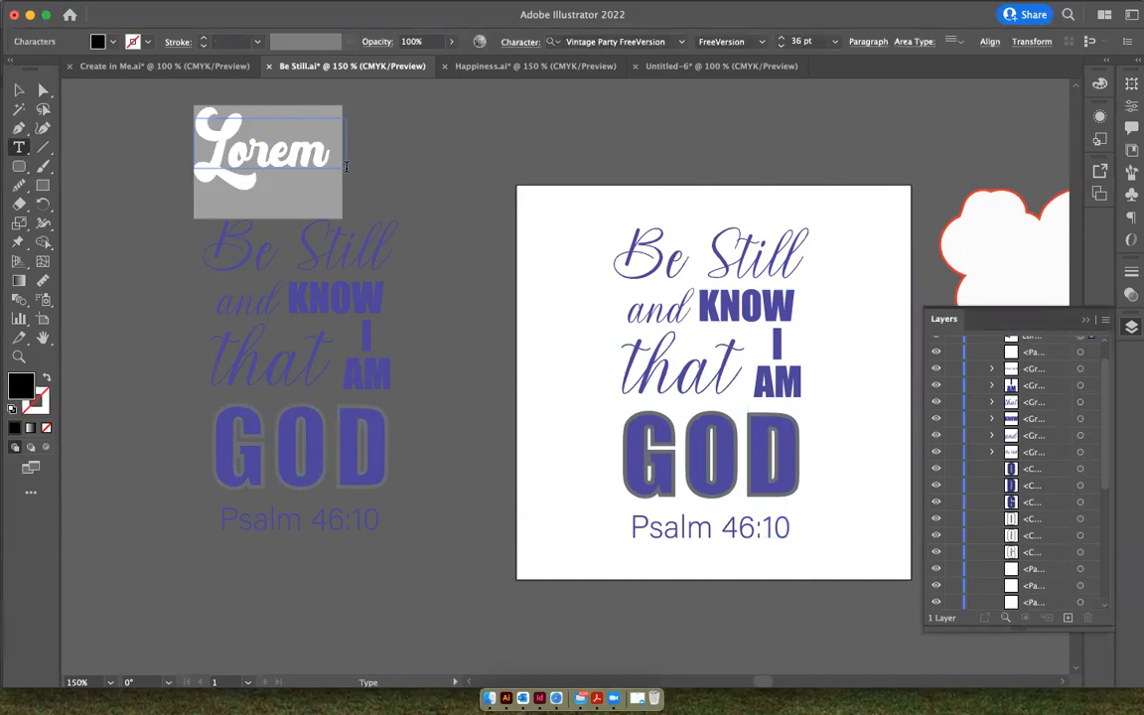
# Enter 'Be Still' in the script font and convert it to outlines via Type > Create Outlines
pyautogui.write('Be Still')
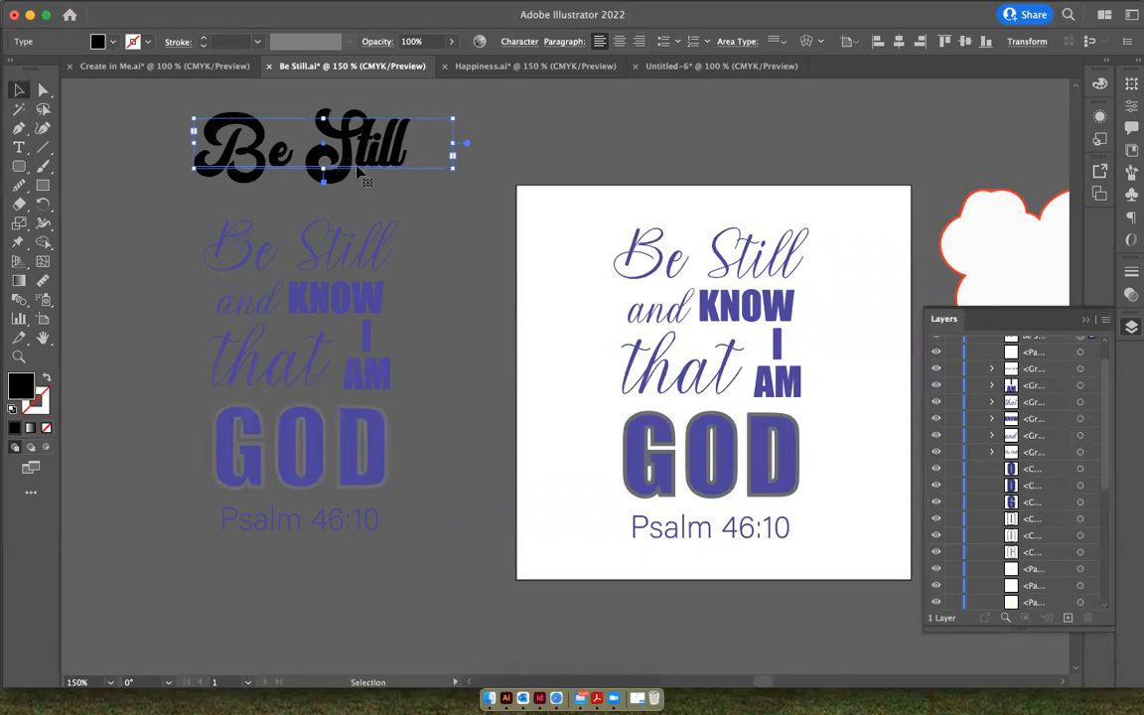
pyautogui.moveTo(1033, 235)
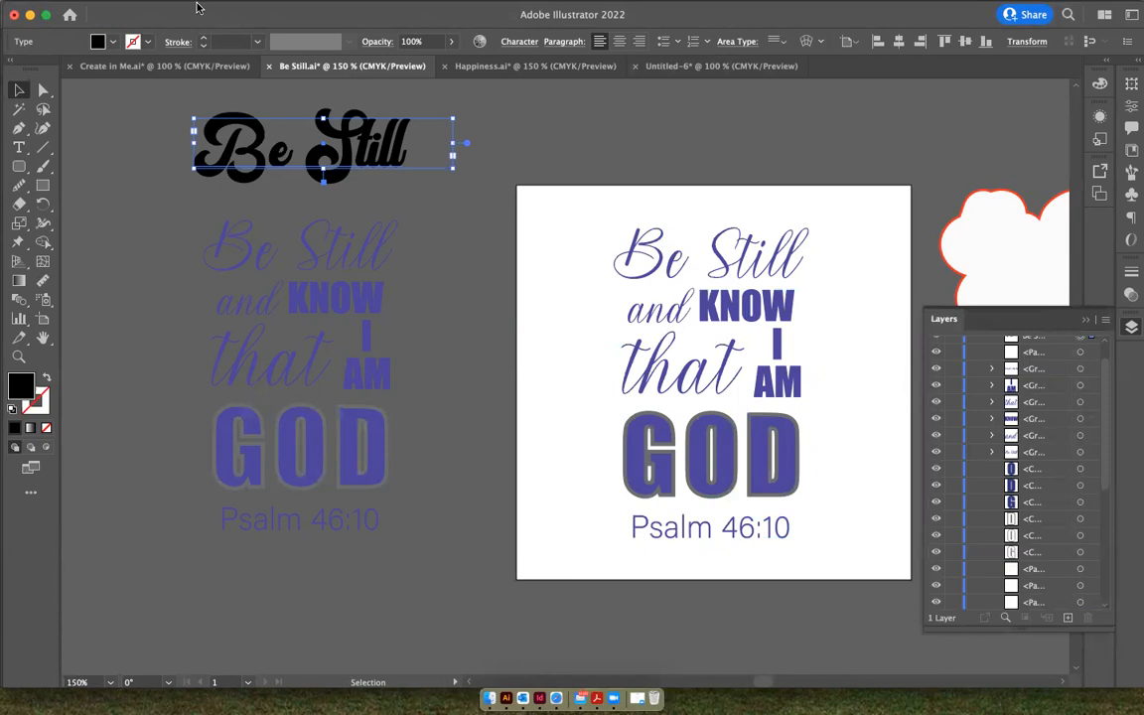
pyautogui.click(243, 8)
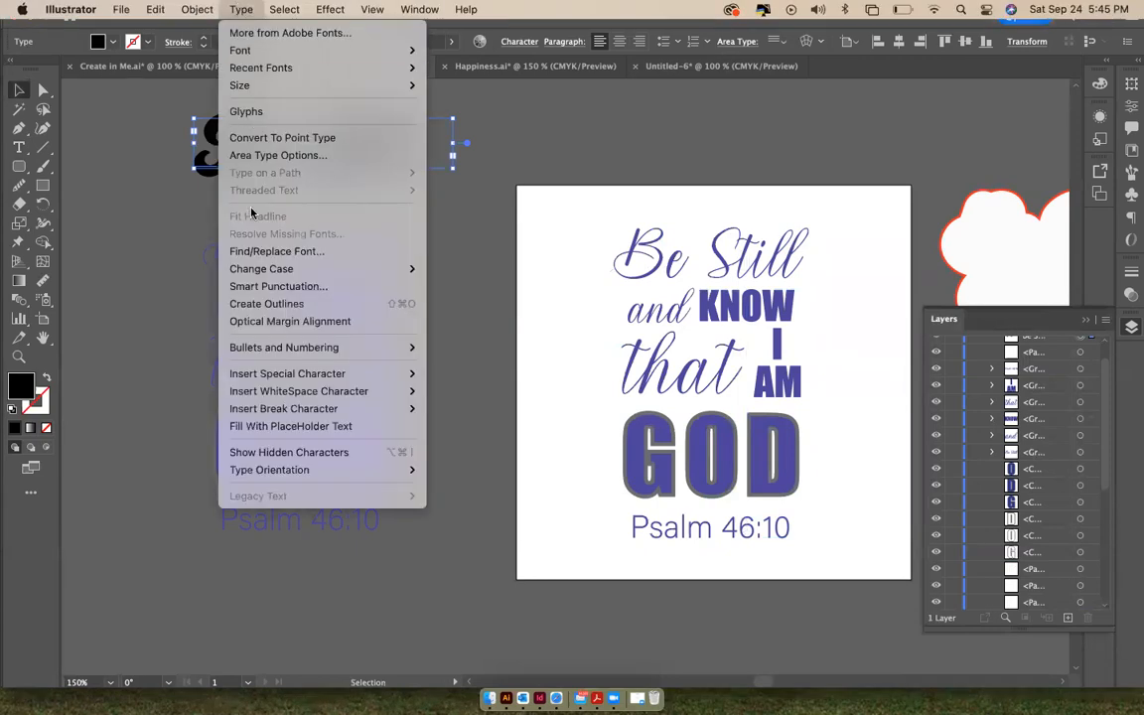
pyautogui.click(266, 302)
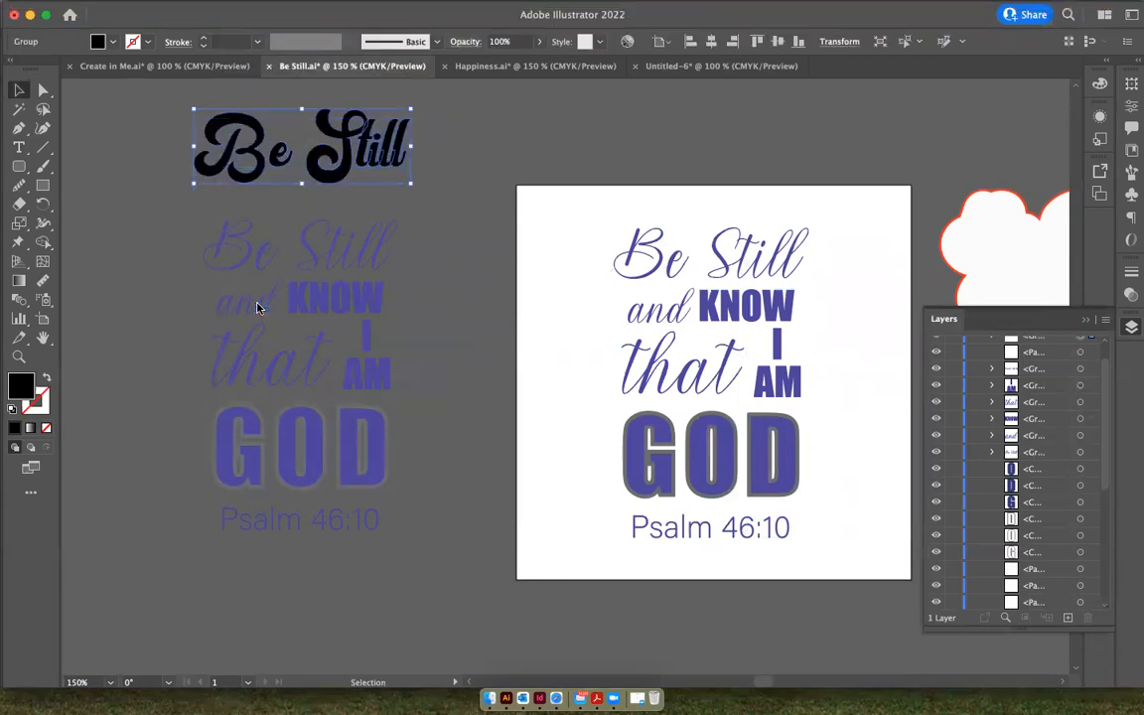
pyautogui.click(96, 99)
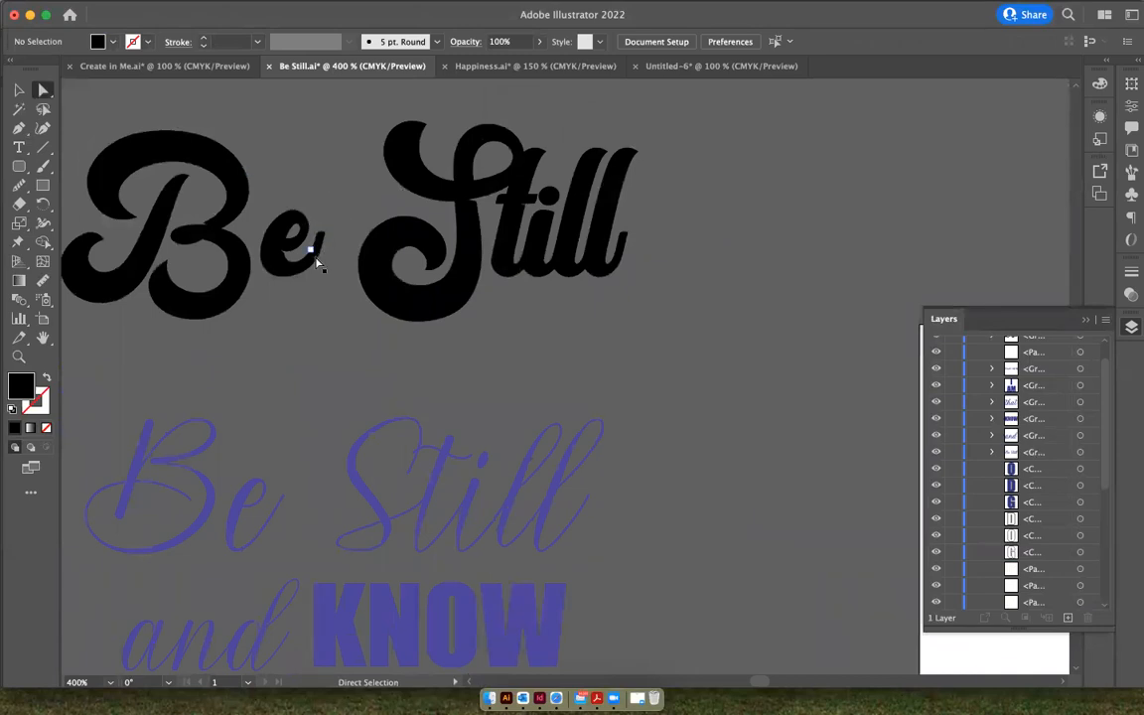
# Stretch the tail of the outlined lowercase e upward toward 'Still' with the Direct Selection tool
pyautogui.click(298, 248)
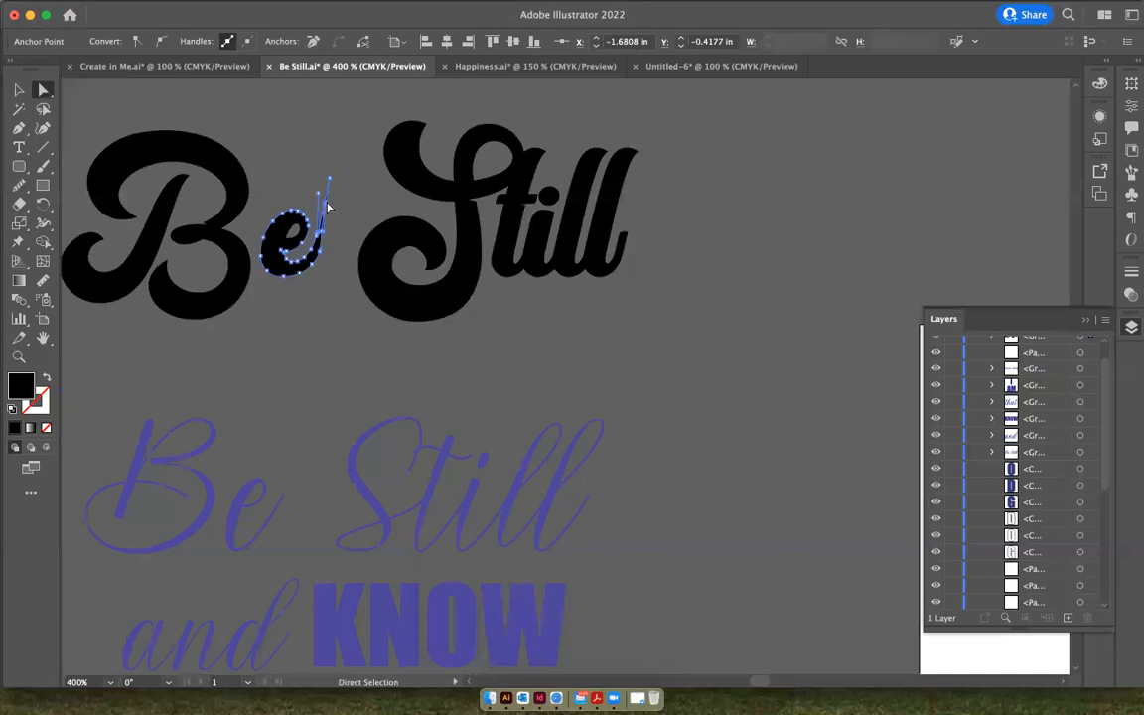
pyautogui.moveTo(328, 188); pyautogui.dragTo(334, 215)
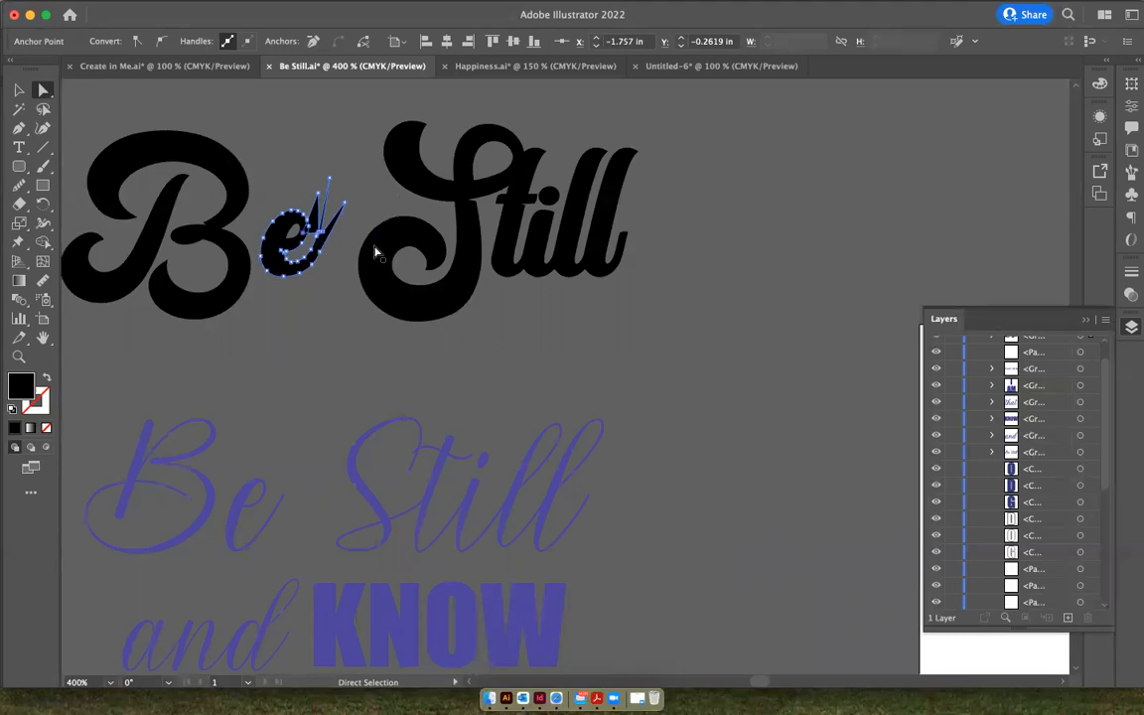
pyautogui.moveTo(353, 260)
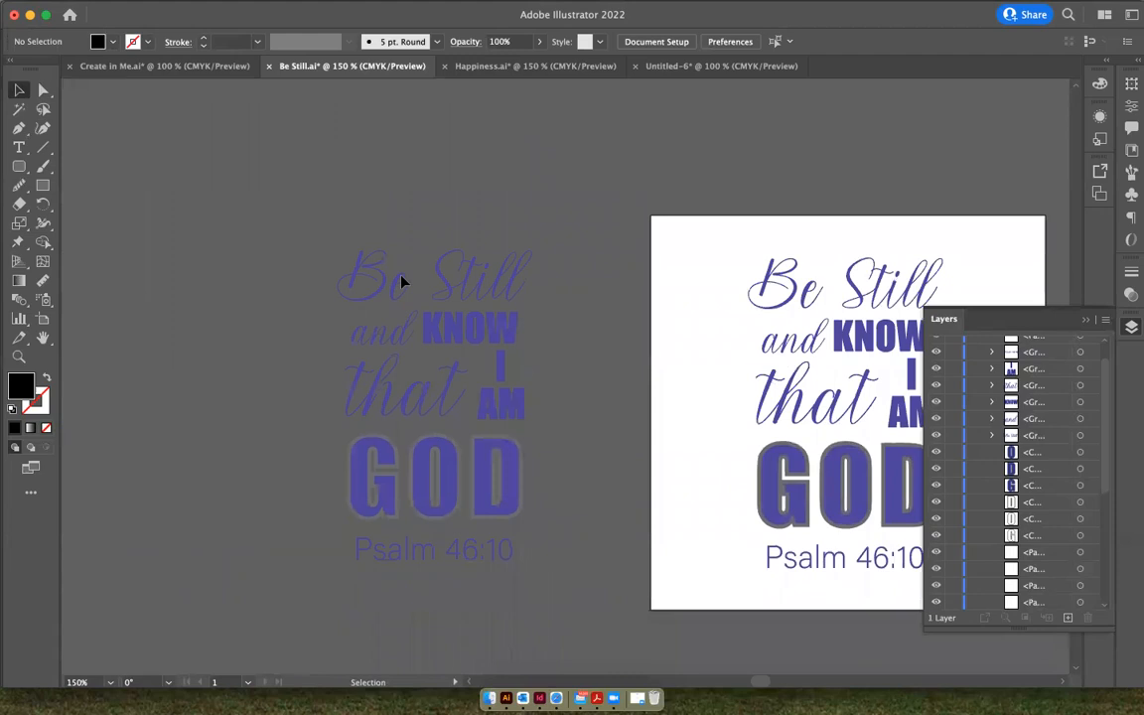
pyautogui.moveTo(19, 91)
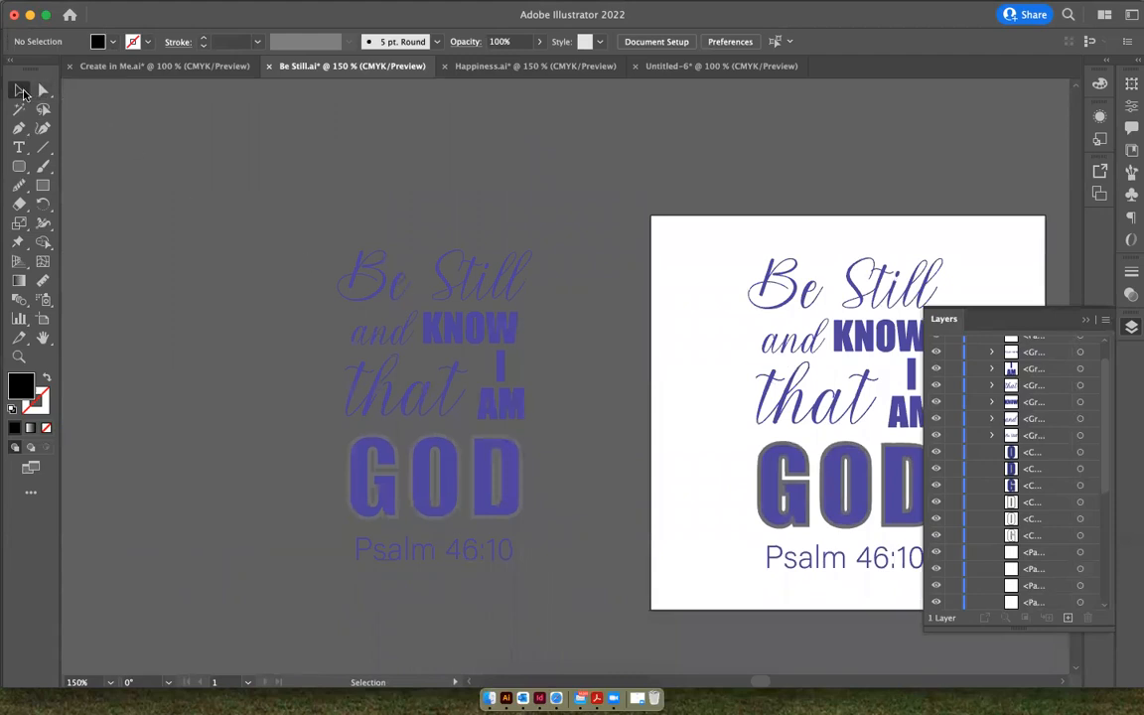
pyautogui.moveTo(17, 91)
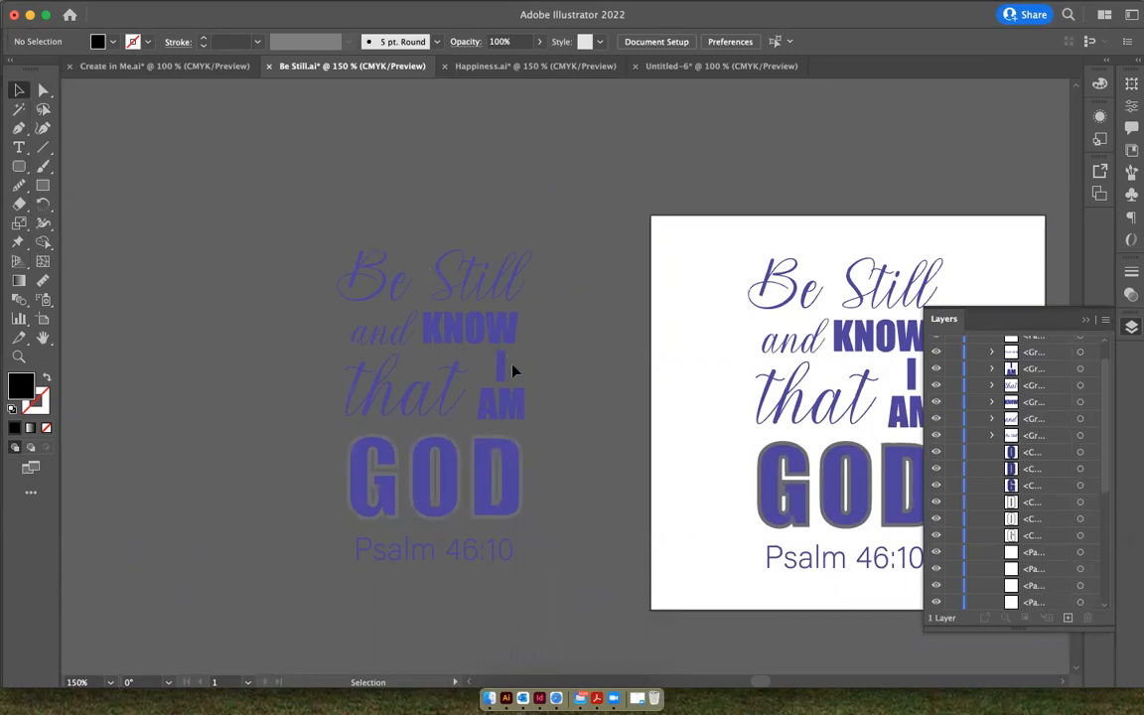
pyautogui.moveTo(544, 580)
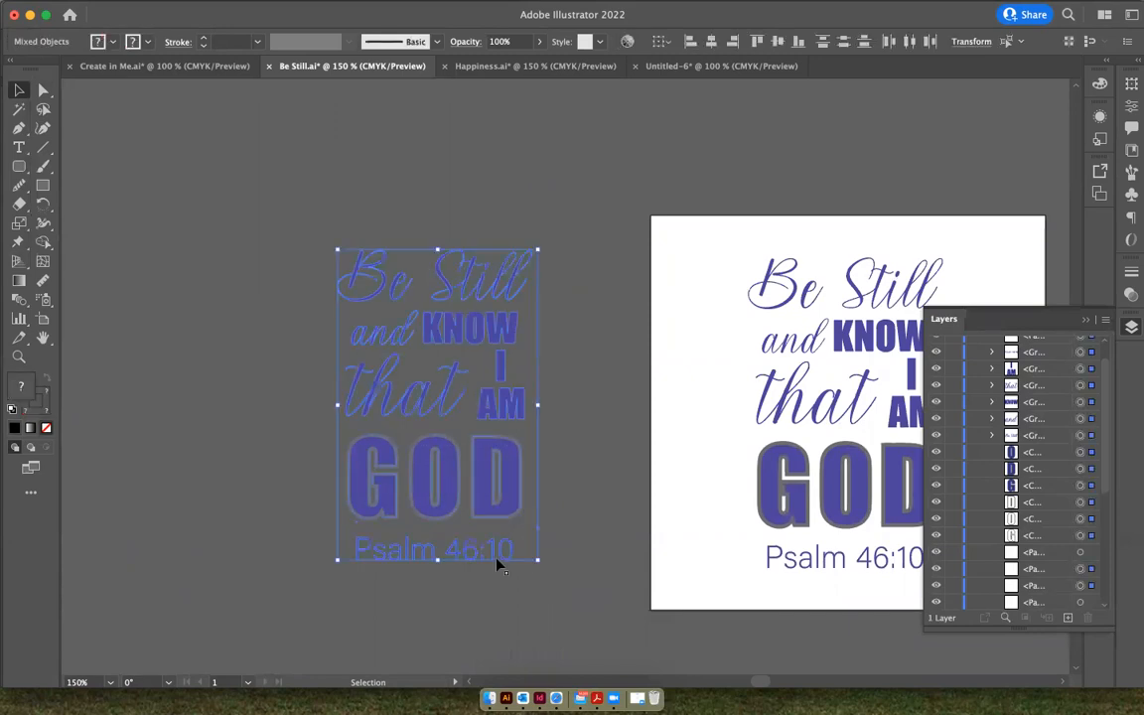
pyautogui.moveTo(532, 514)
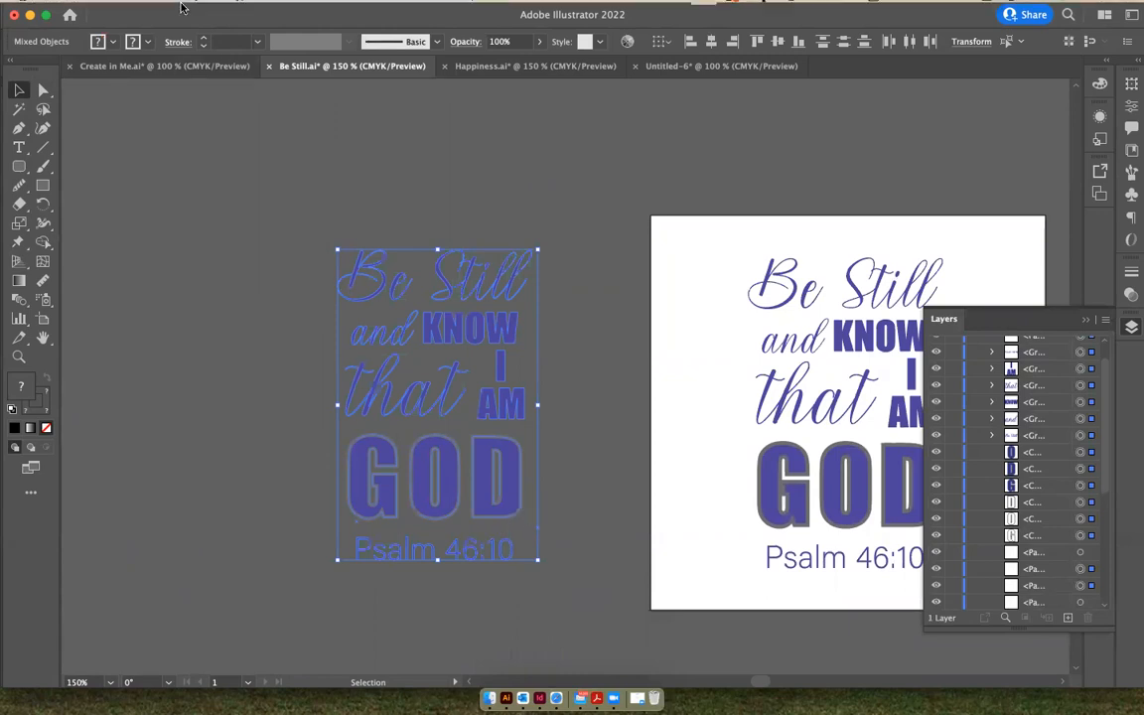
# Bring up the Object commands for the selected duplicate lettering
pyautogui.click(197, 8)
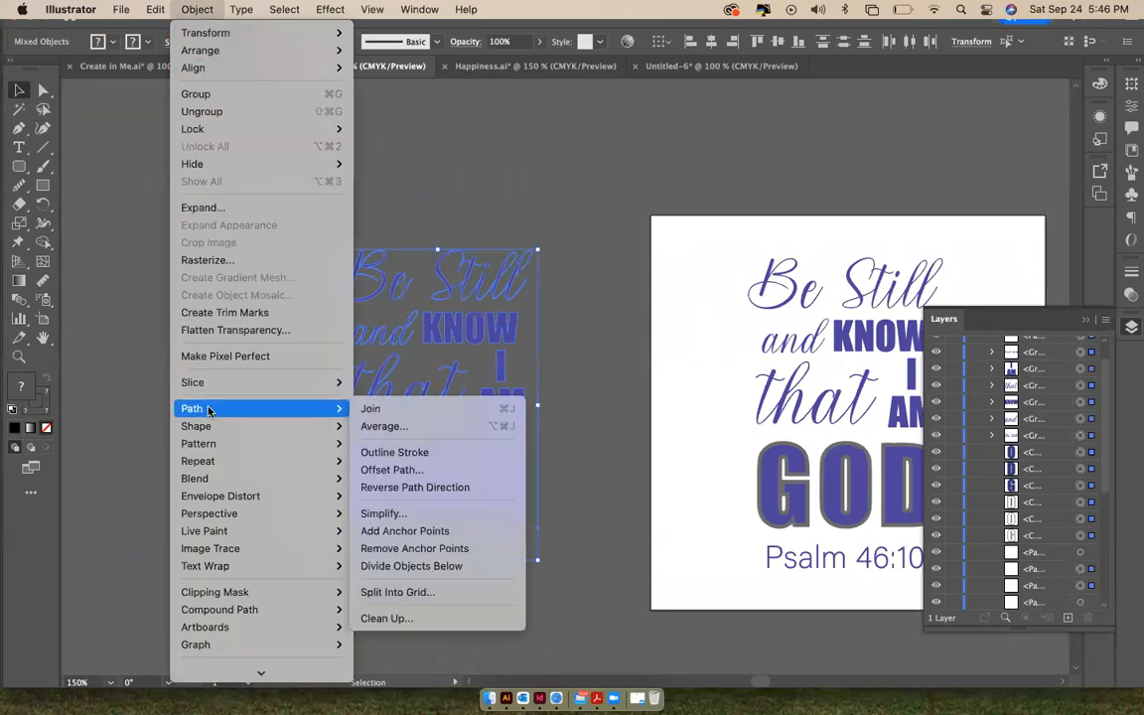
pyautogui.moveTo(415, 469)
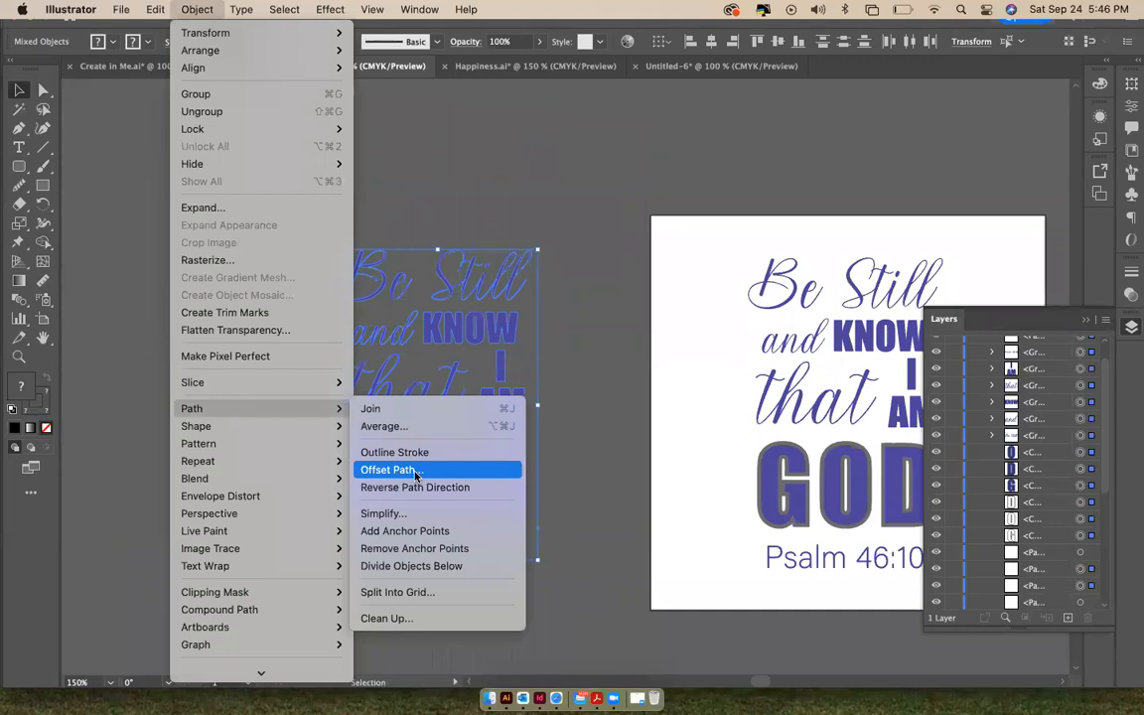
# Apply Offset Path at 0.125 in with Round joins to the selected lettering
pyautogui.click(390, 469)
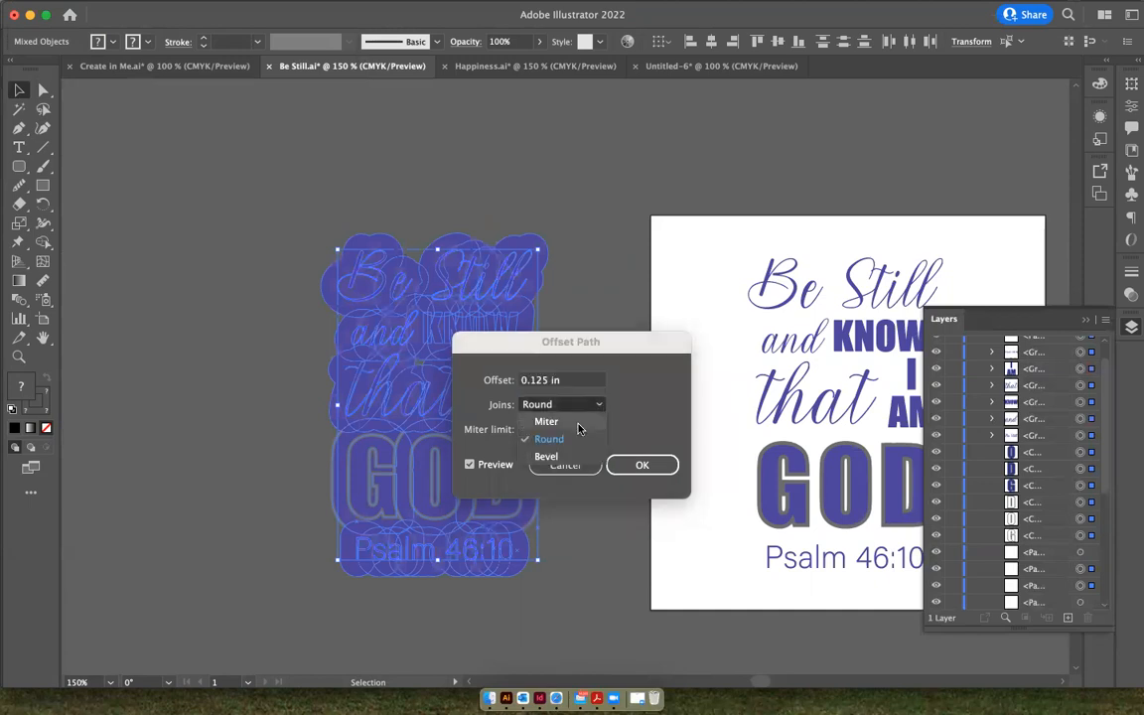
pyautogui.moveTo(574, 461)
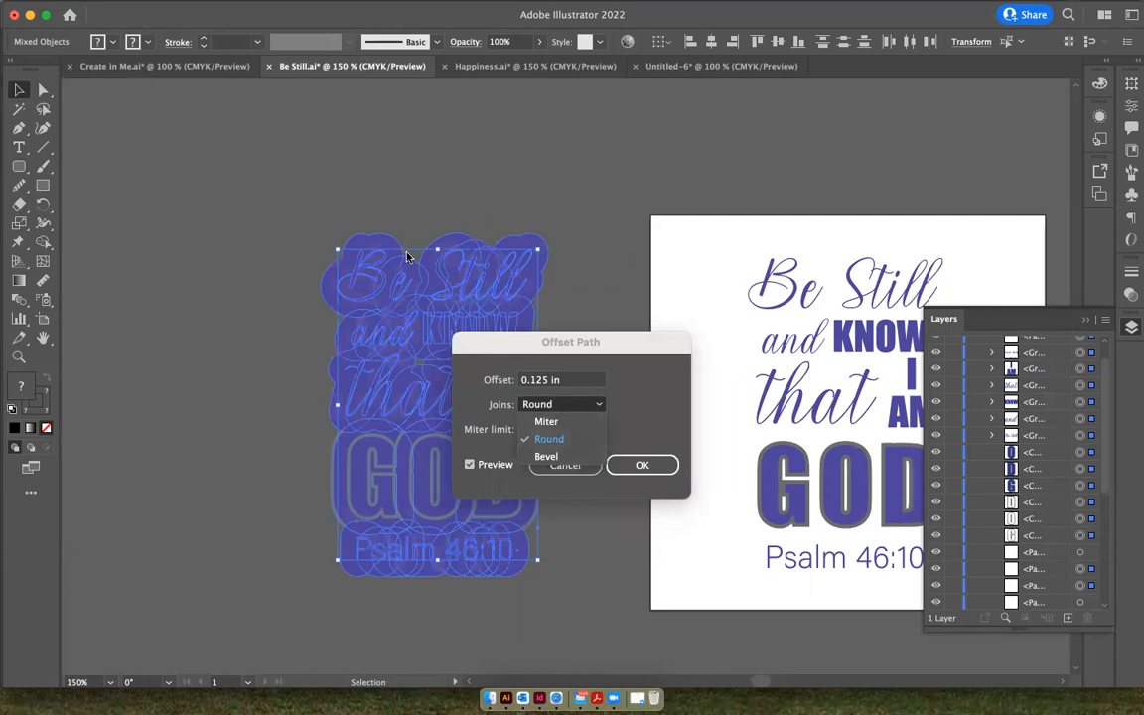
pyautogui.moveTo(349, 330)
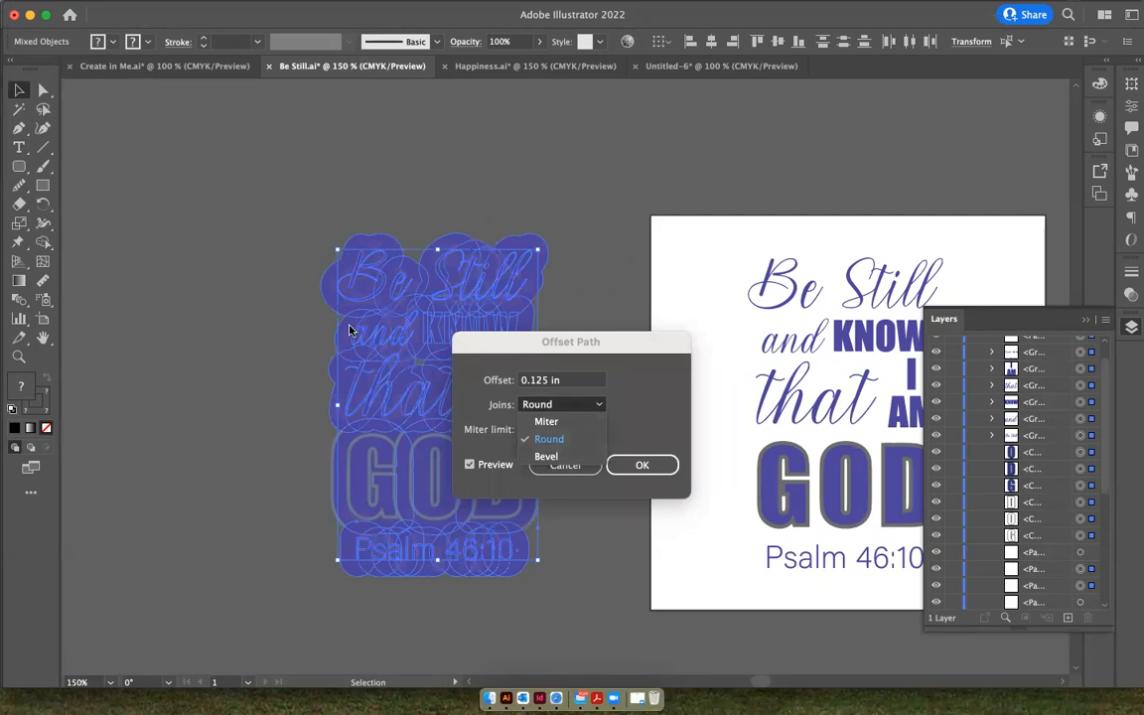
pyautogui.click(548, 439)
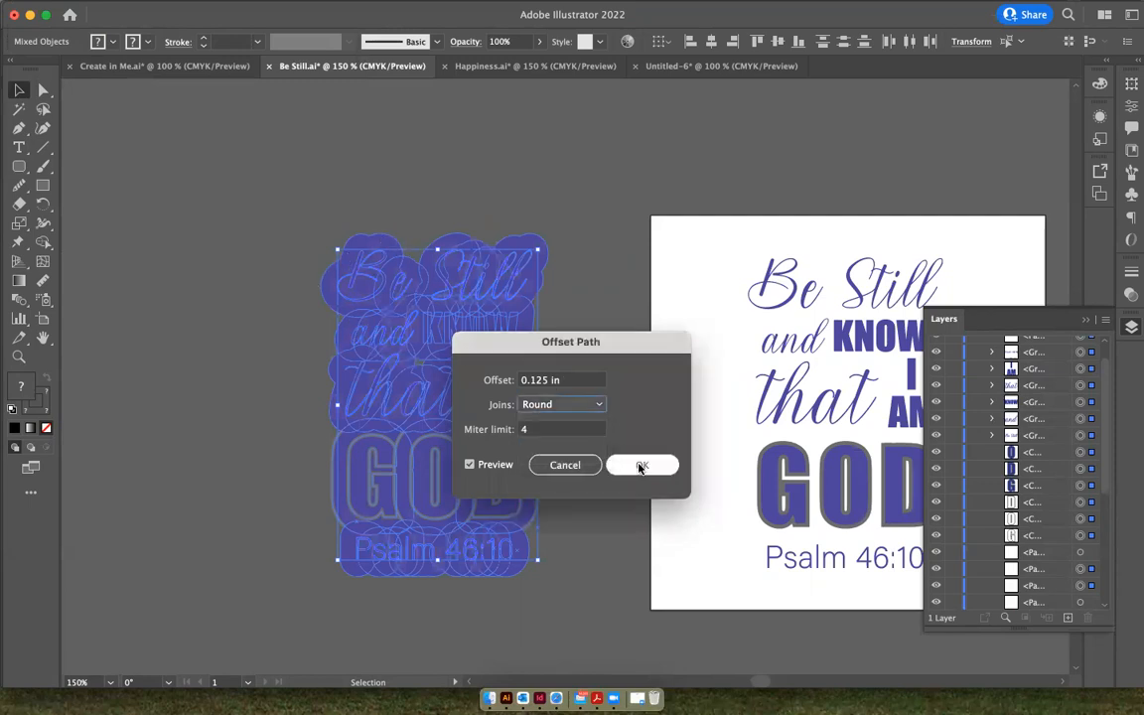
pyautogui.click(641, 465)
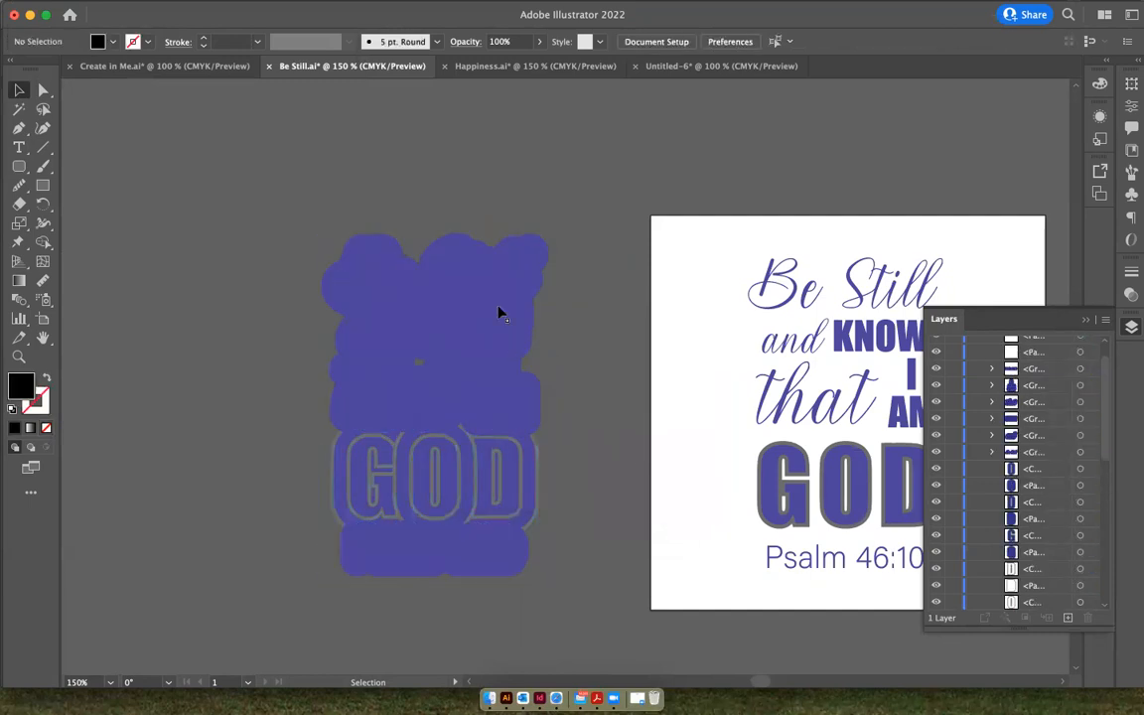
pyautogui.moveTo(496, 556)
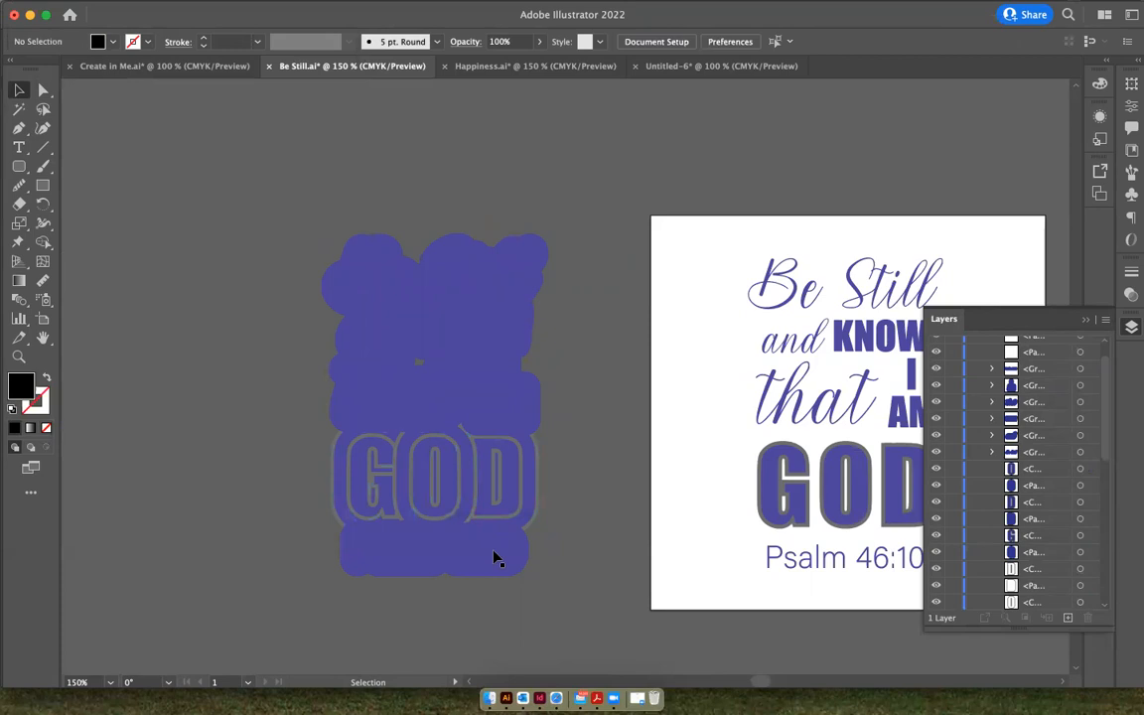
pyautogui.moveTo(492, 567)
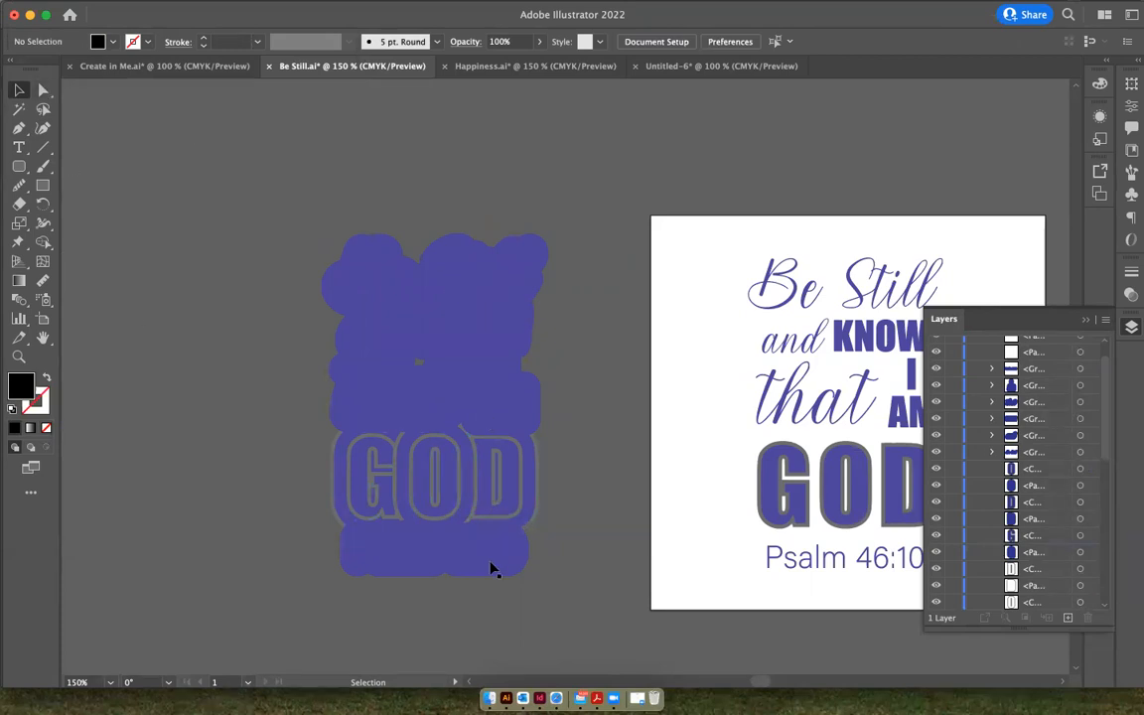
pyautogui.moveTo(546, 359)
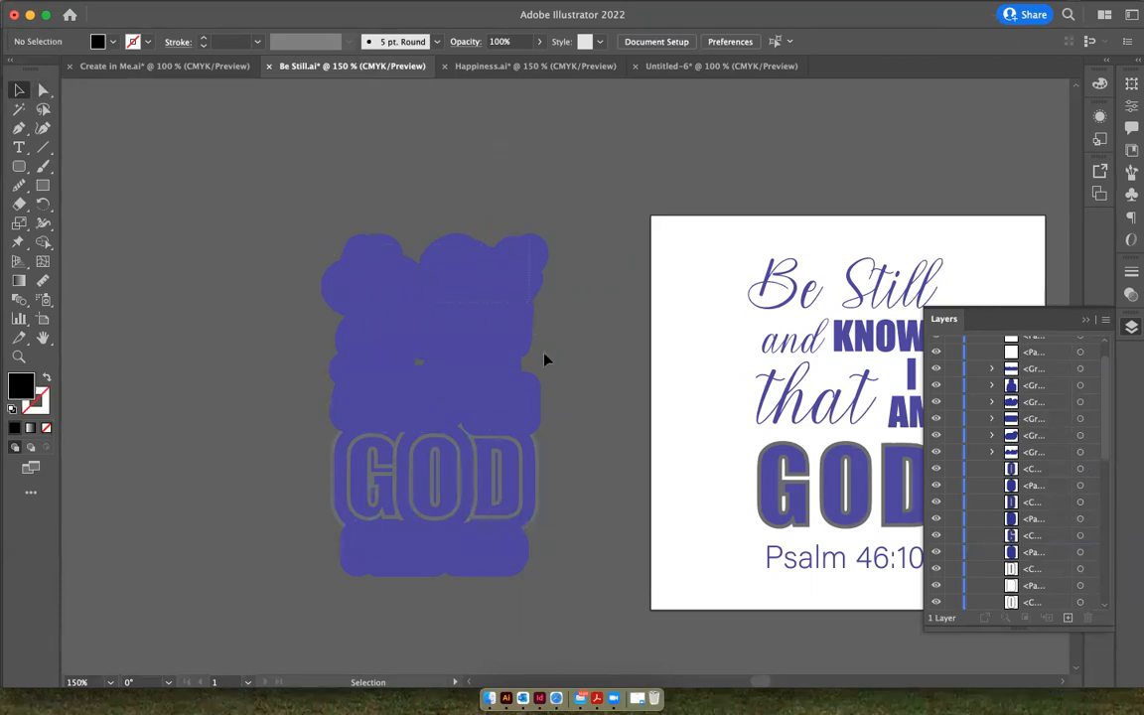
pyautogui.moveTo(586, 599)
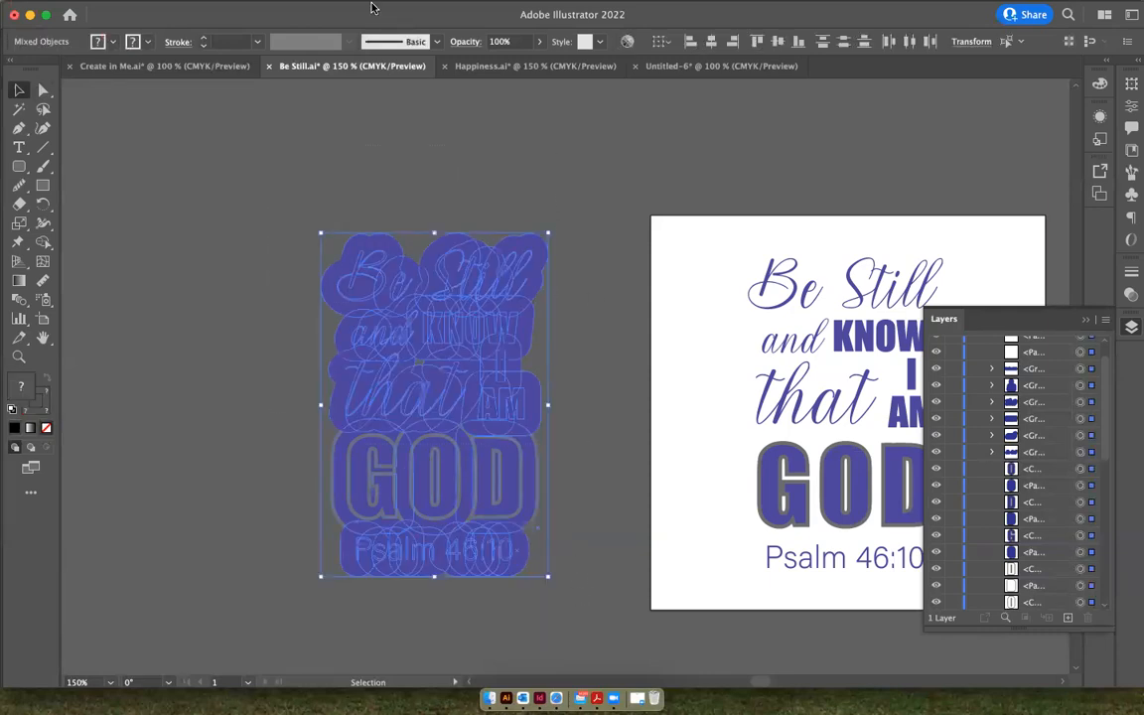
# Bring up the Window panel list with the offset shapes and lettering selected
pyautogui.click(419, 8)
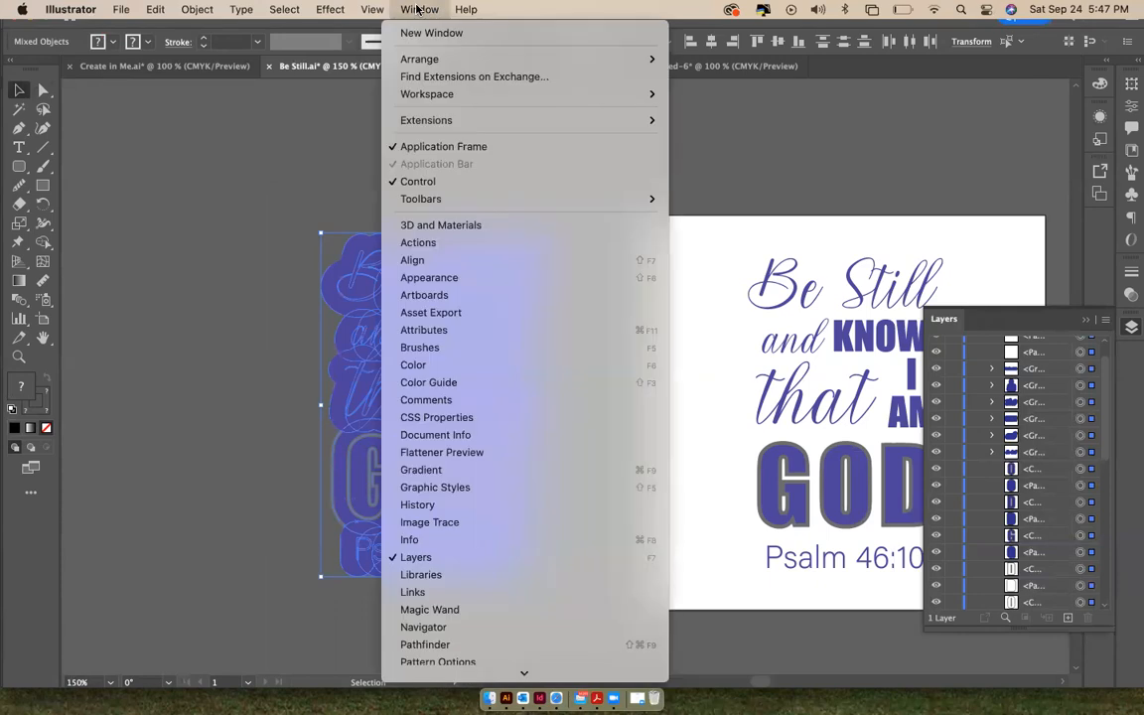
pyautogui.moveTo(425, 119)
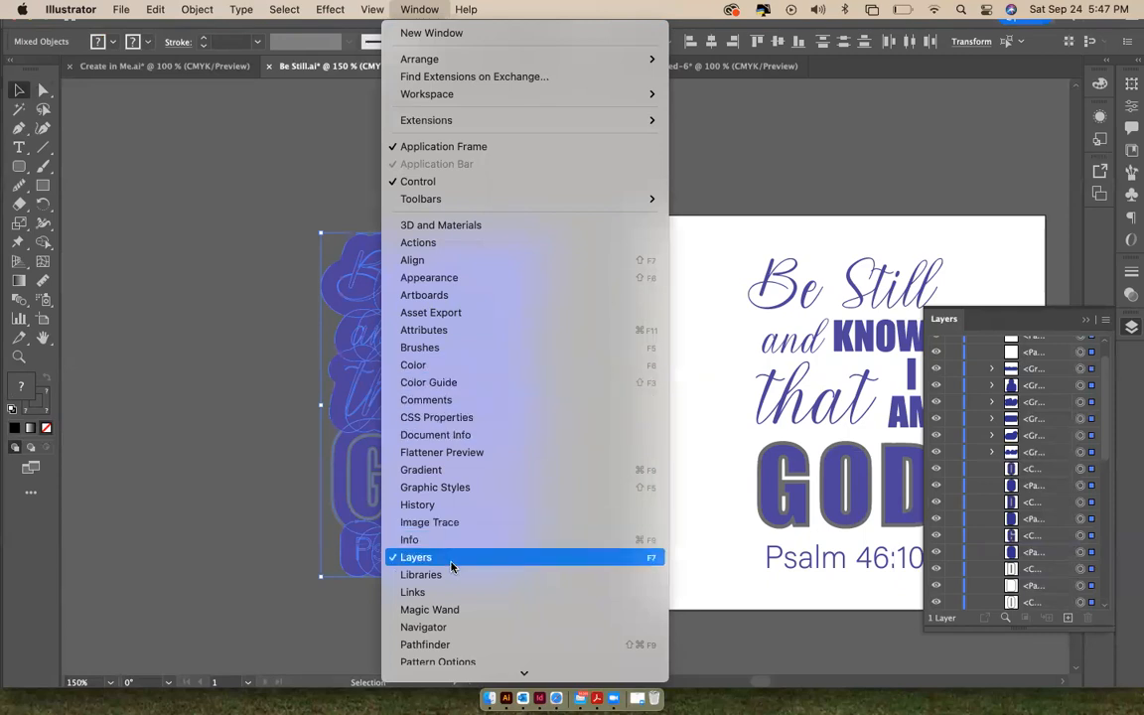
pyautogui.moveTo(485, 648)
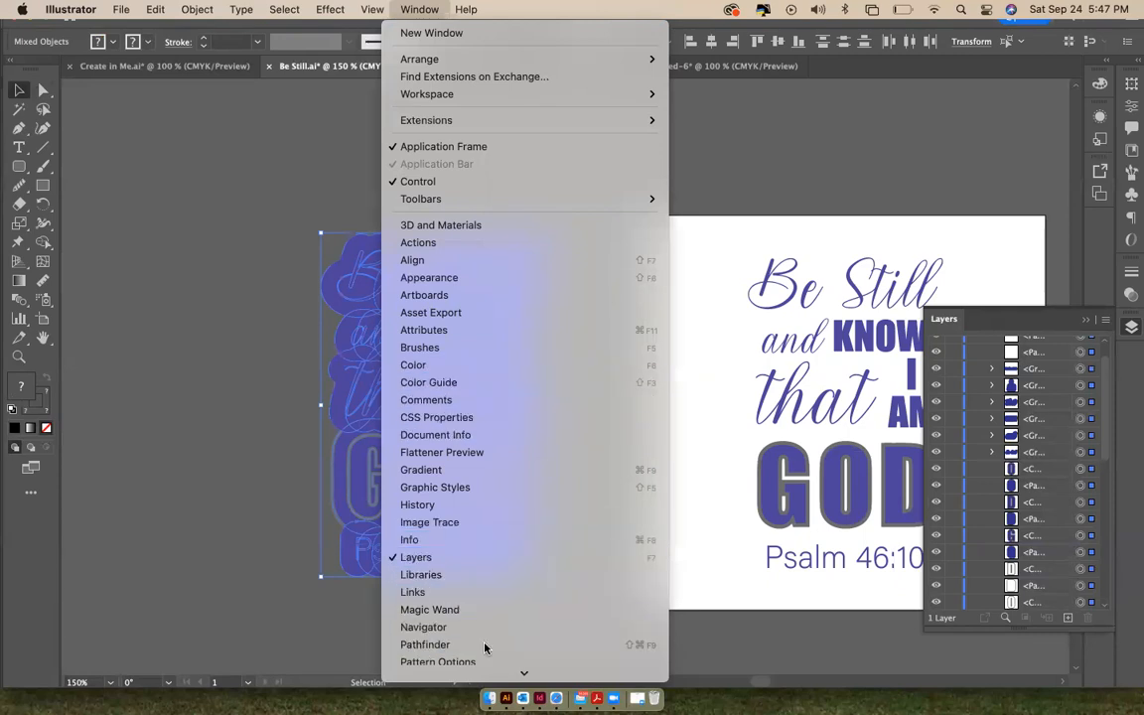
# Unite the selected offset shapes in Pathfinder and fill the merged contour white
pyautogui.click(425, 643)
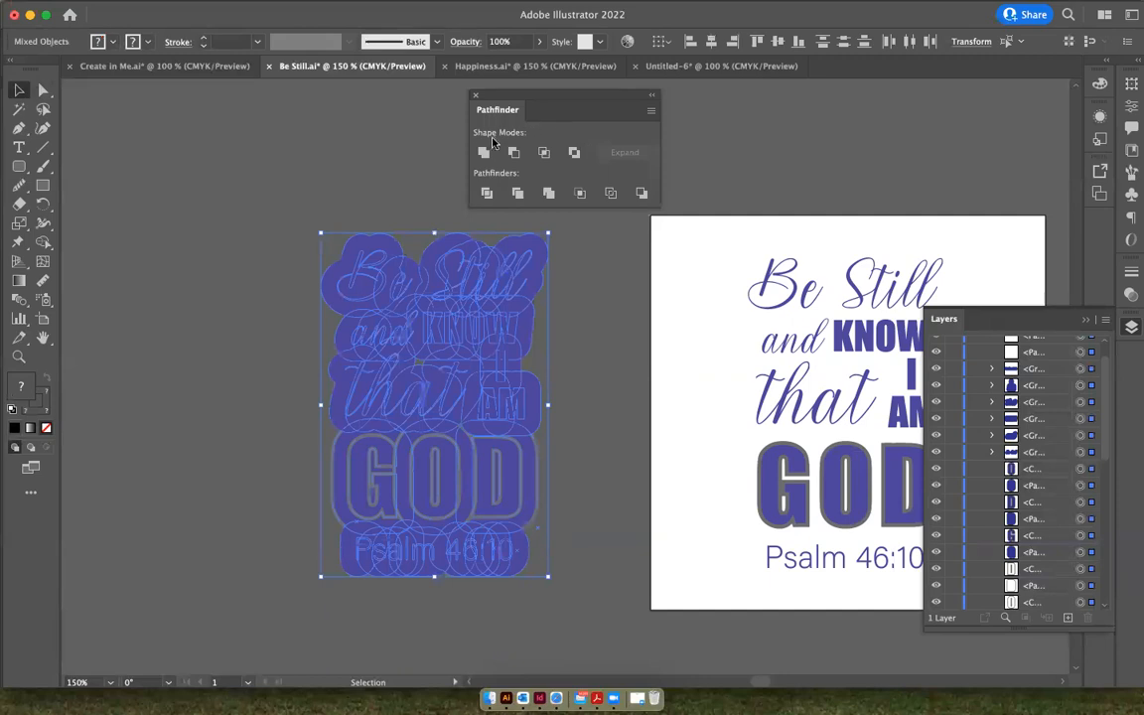
pyautogui.moveTo(484, 151)
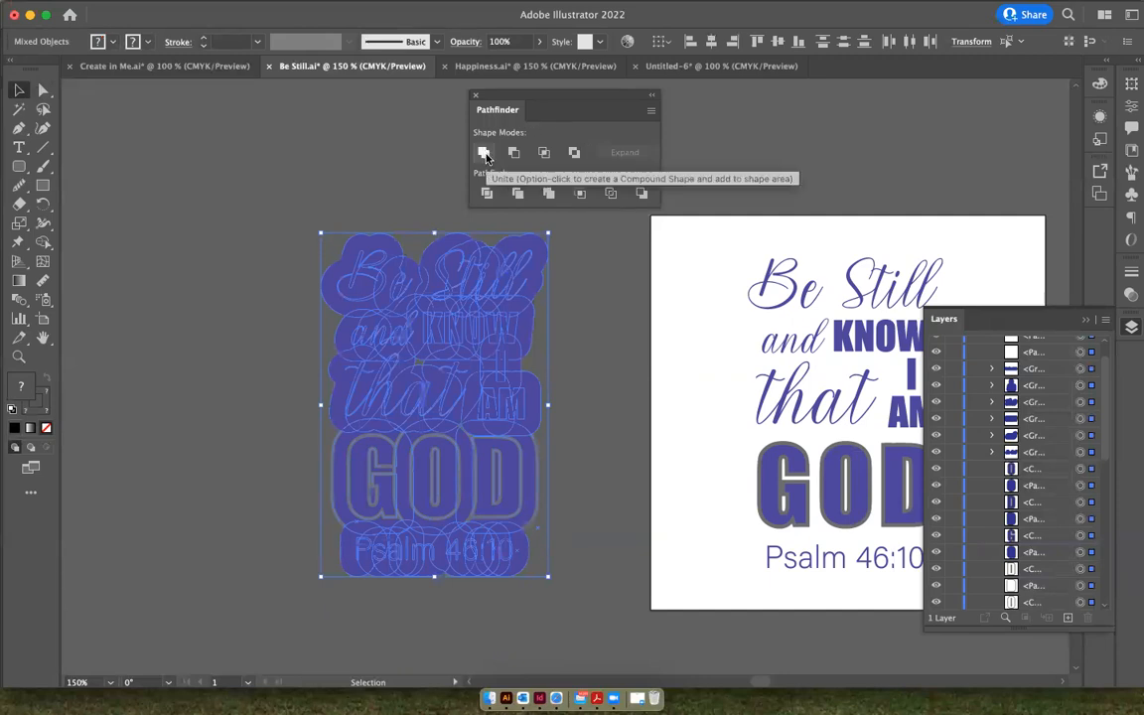
pyautogui.click(484, 151)
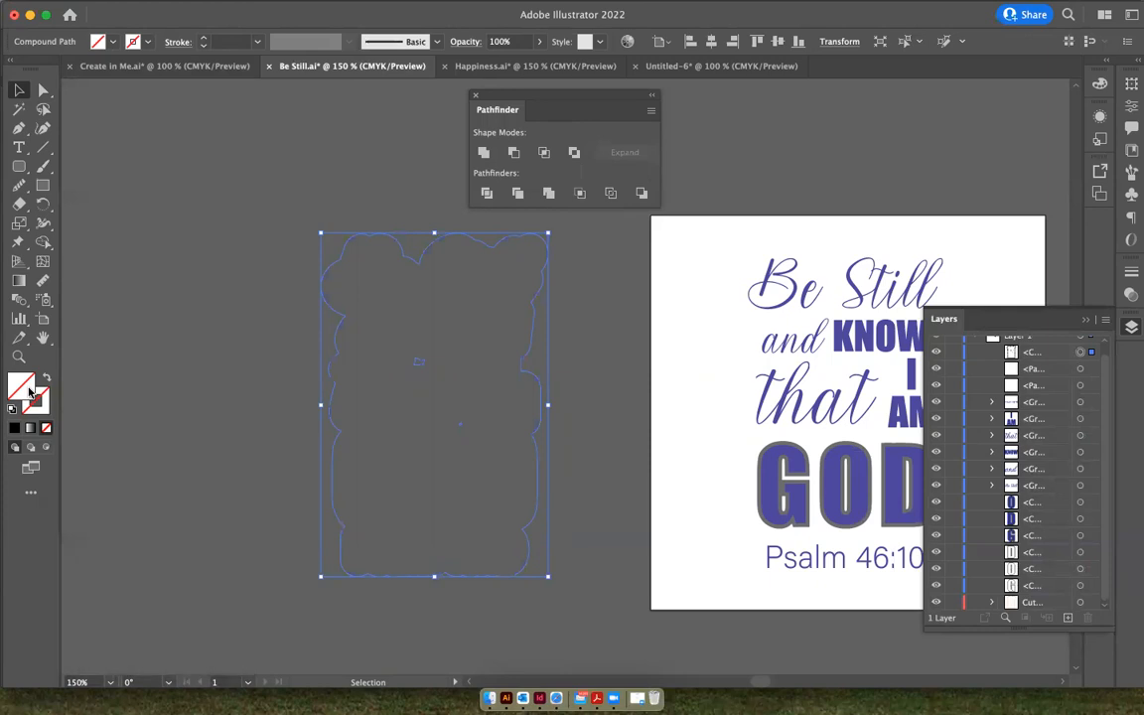
pyautogui.click(22, 387)
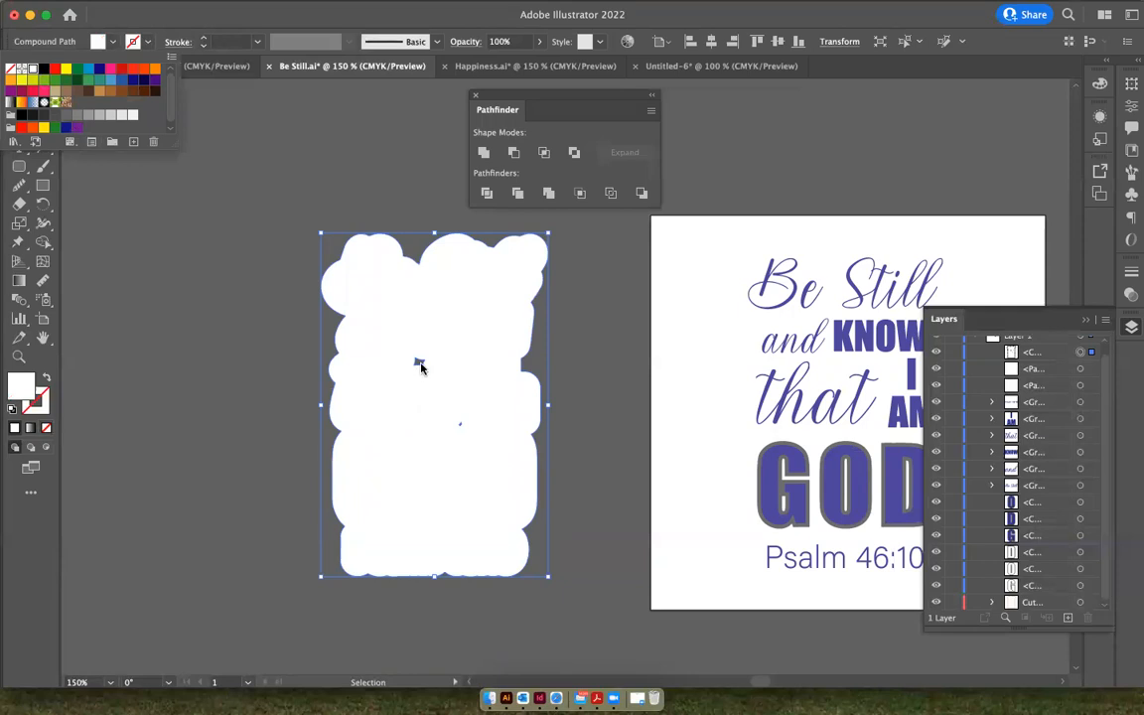
pyautogui.moveTo(417, 389)
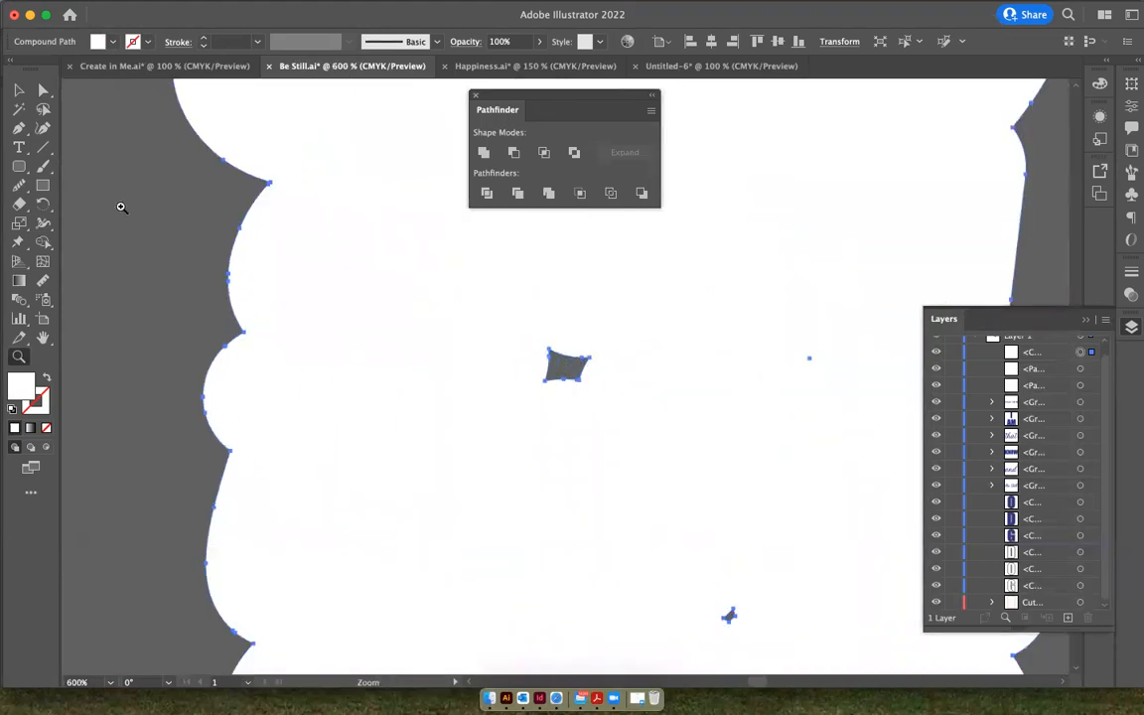
# Delete the small stray hole inside the white contour, then reselect the compound path
pyautogui.click(44, 91)
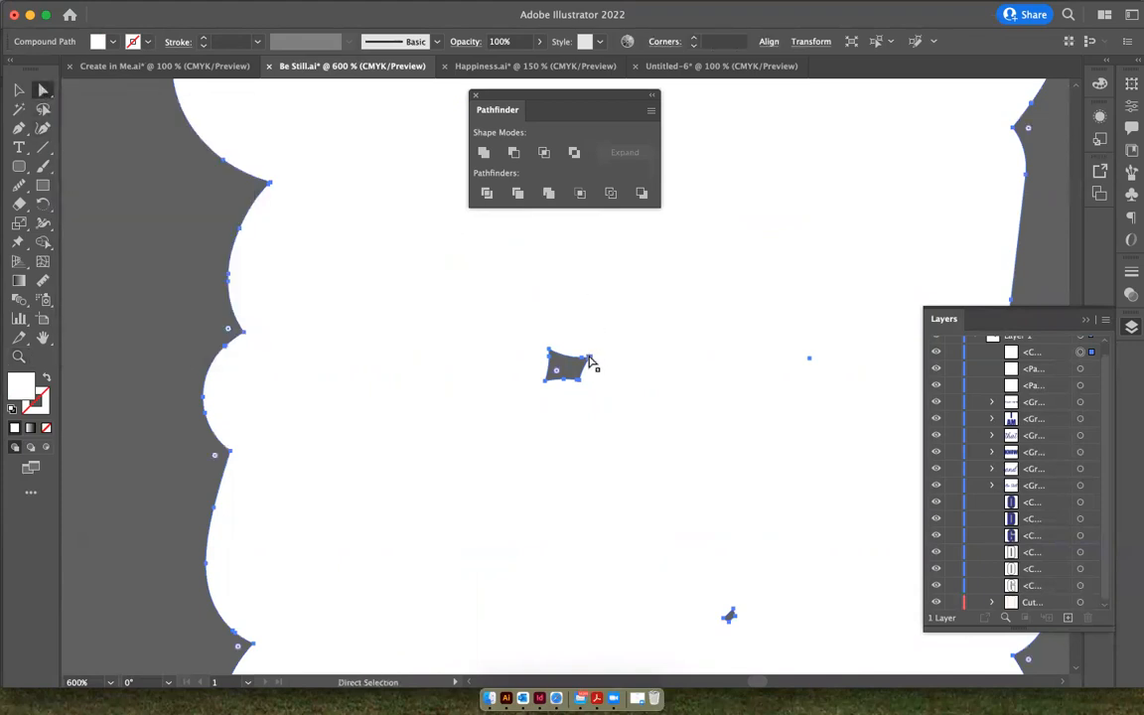
pyautogui.moveTo(600, 362)
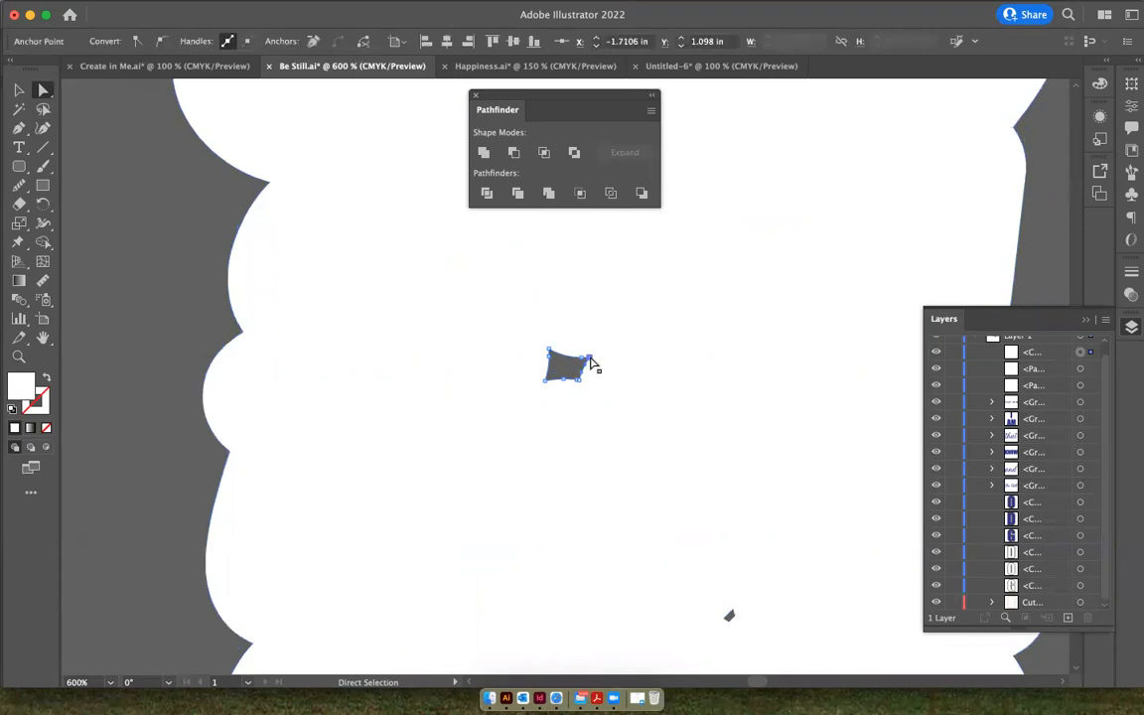
pyautogui.click(592, 366)
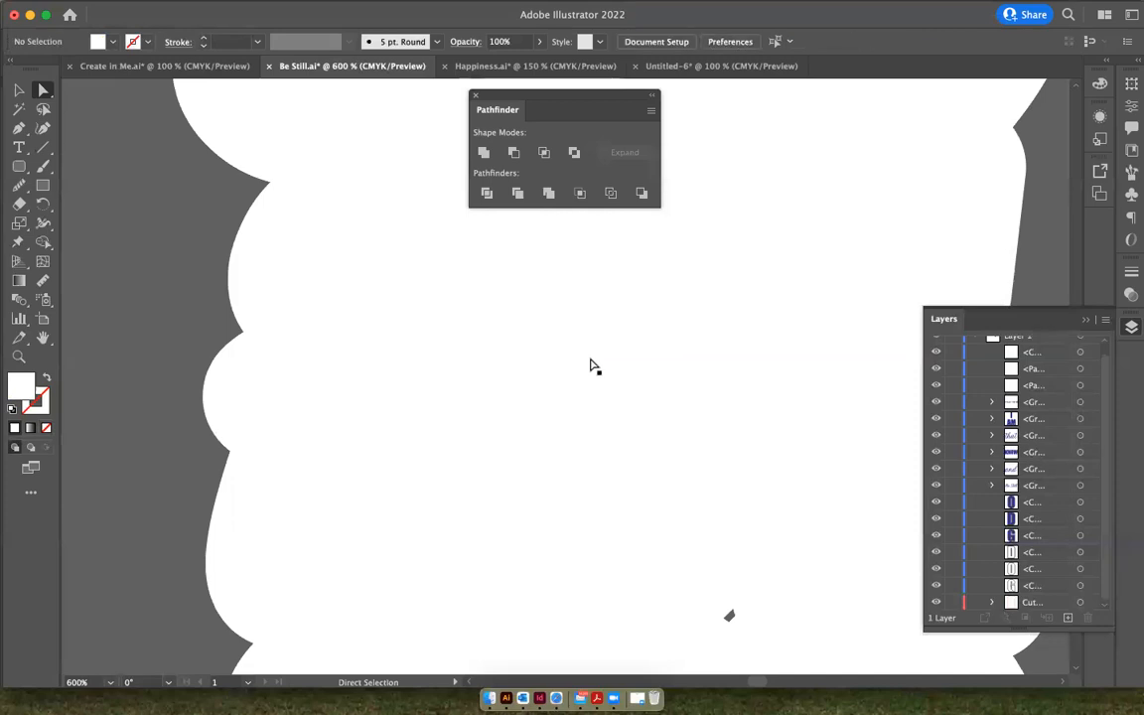
pyautogui.moveTo(725, 624)
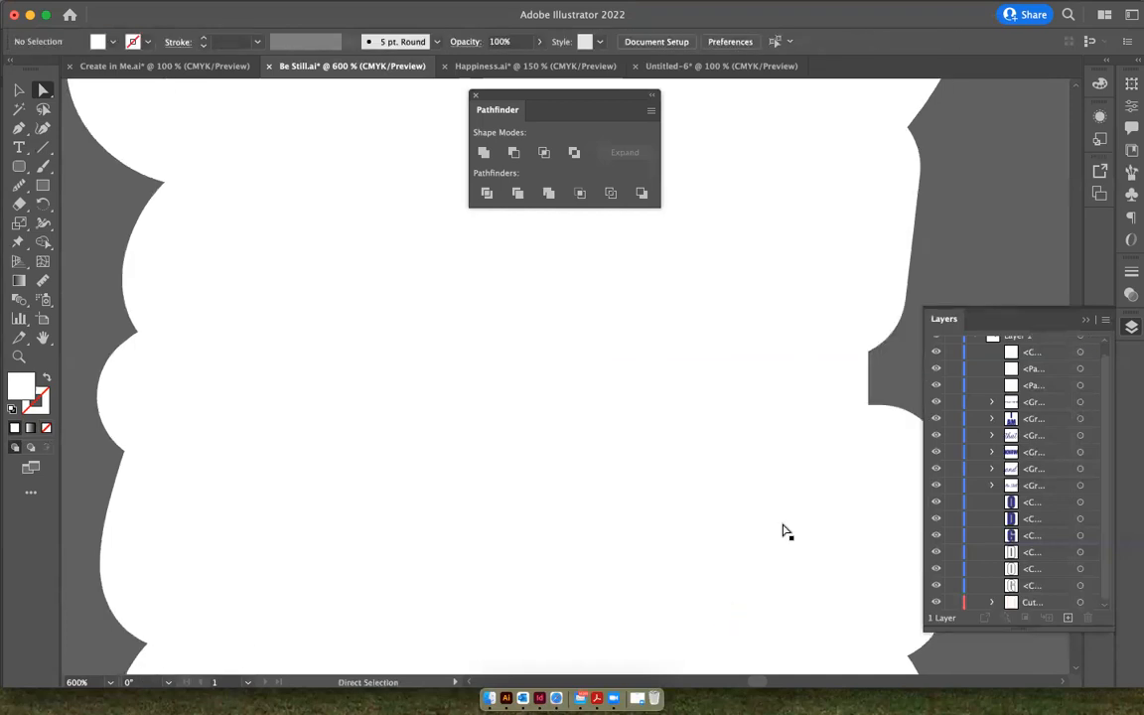
pyautogui.click(17, 92)
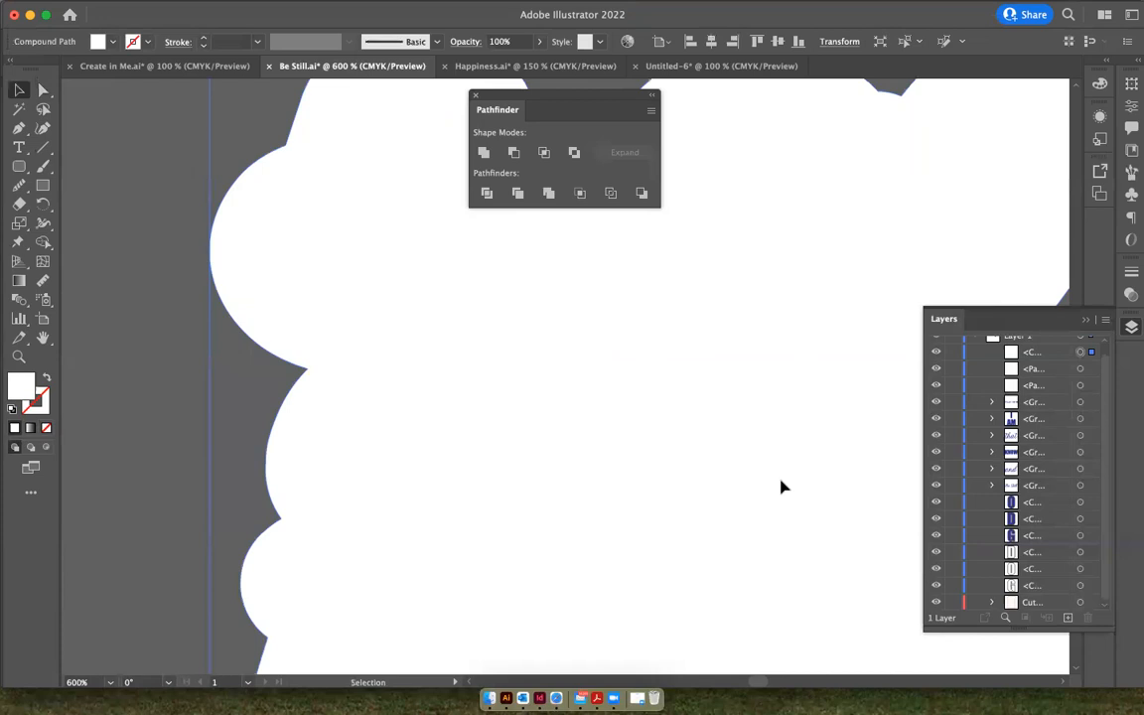
pyautogui.moveTo(18, 355)
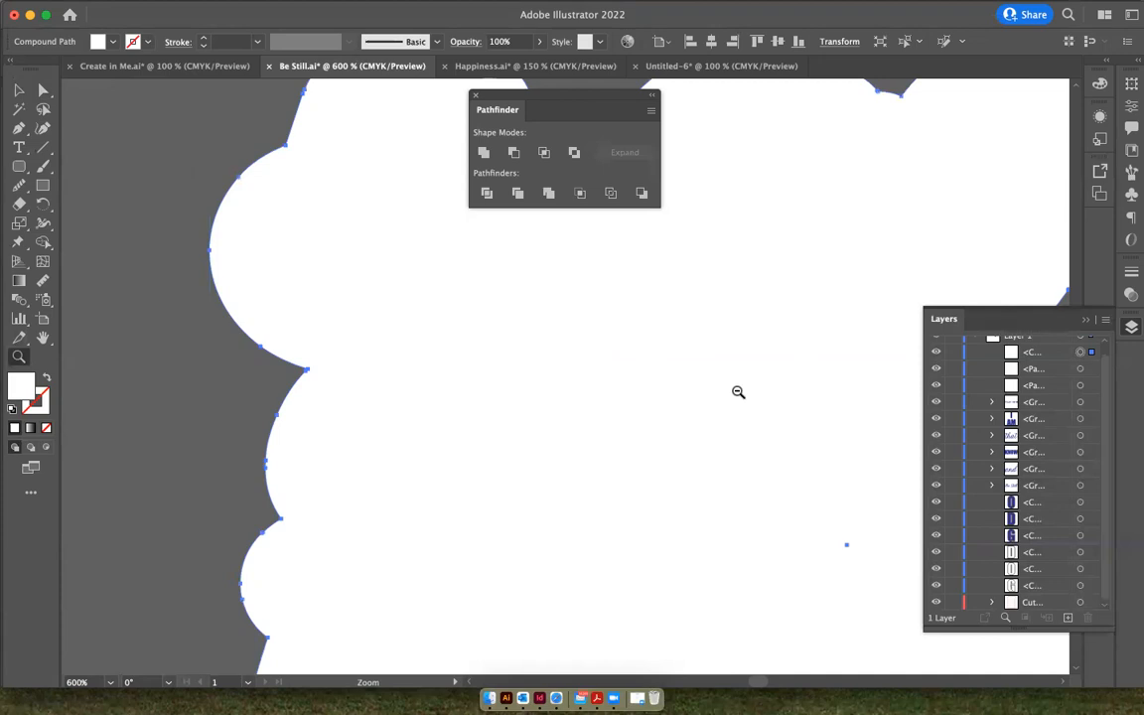
pyautogui.moveTo(848, 552)
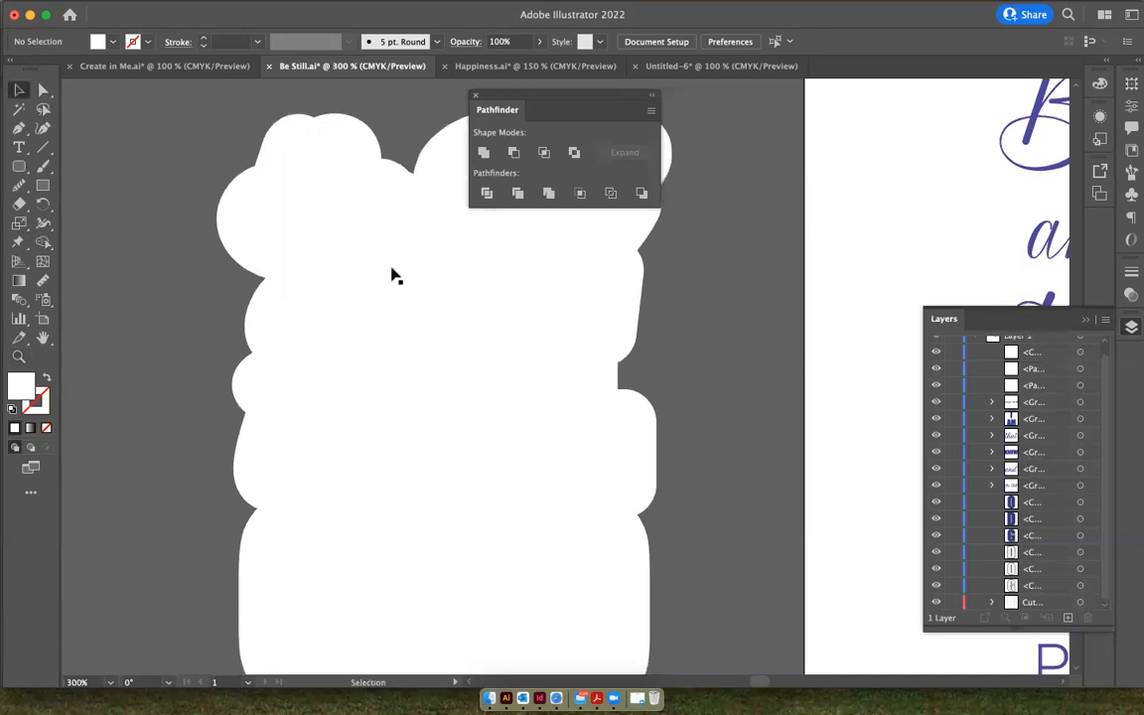
# Select the white contour compound path together with the Be Still lettering group
pyautogui.click(474, 95)
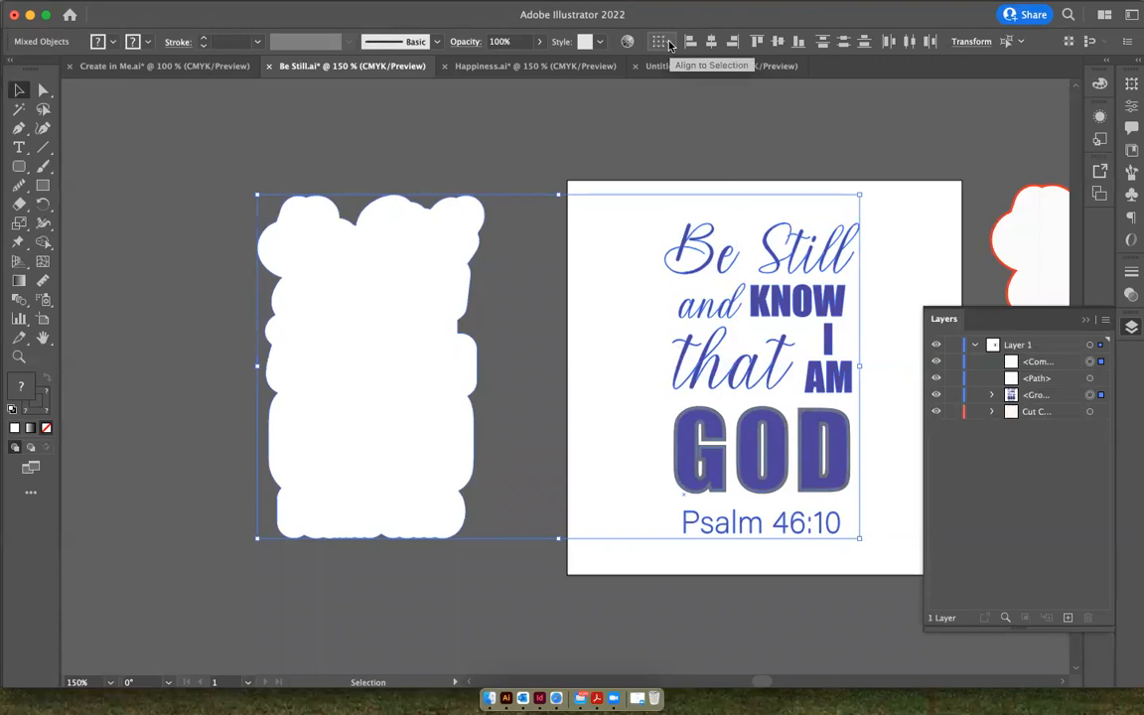
# Center the contour and lettering on each other with the Align panel set to Align to Selection
pyautogui.click(419, 8)
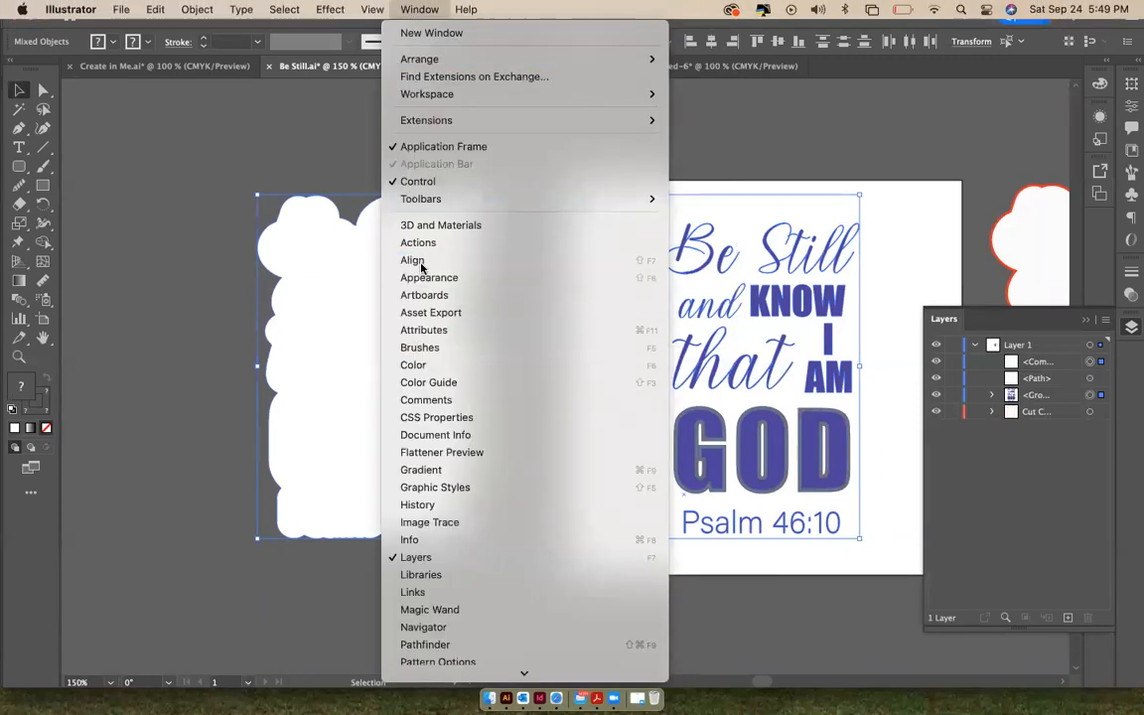
pyautogui.click(413, 258)
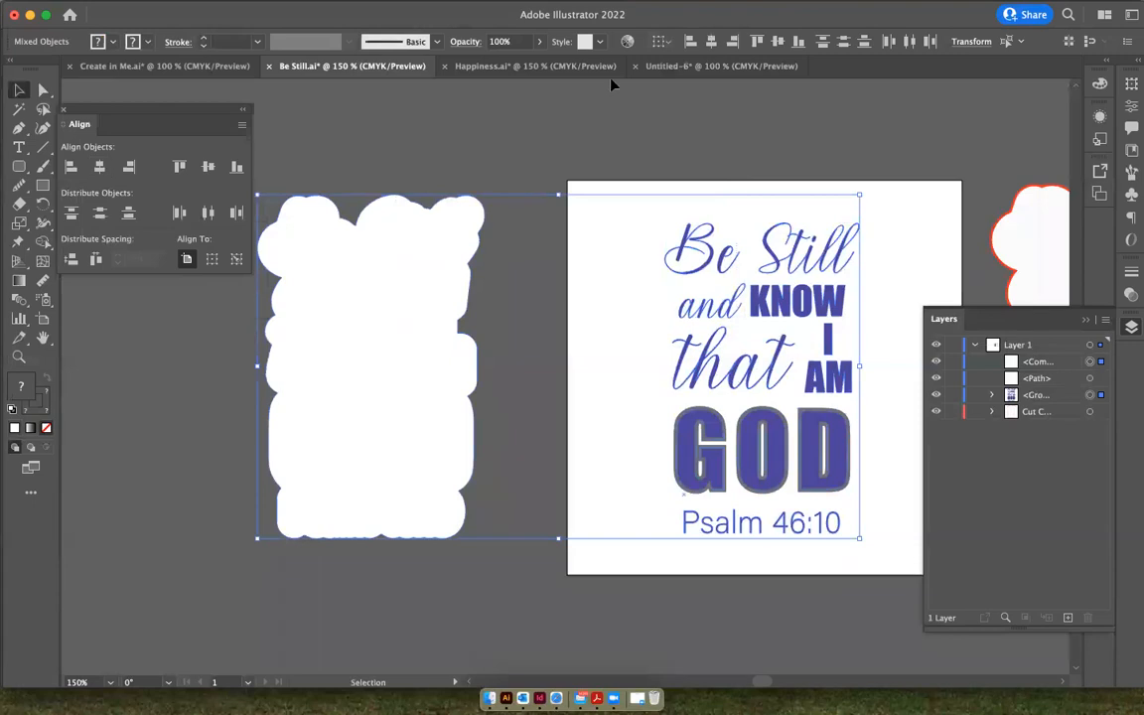
pyautogui.moveTo(659, 39)
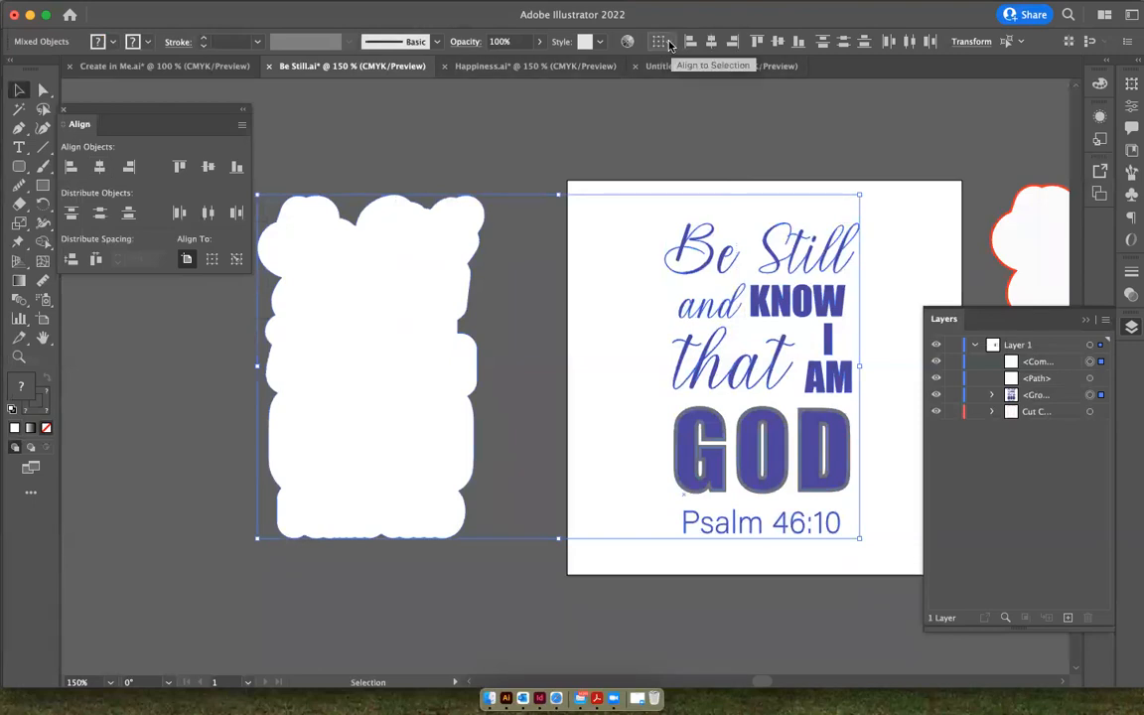
pyautogui.click(659, 42)
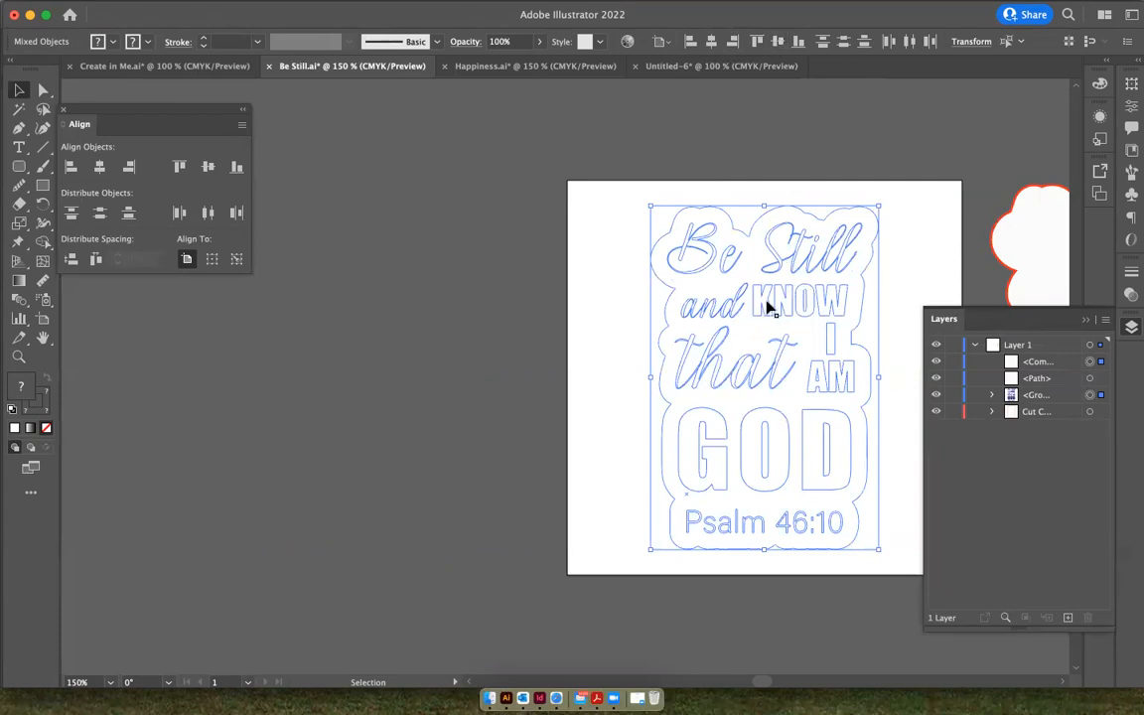
pyautogui.moveTo(772, 308)
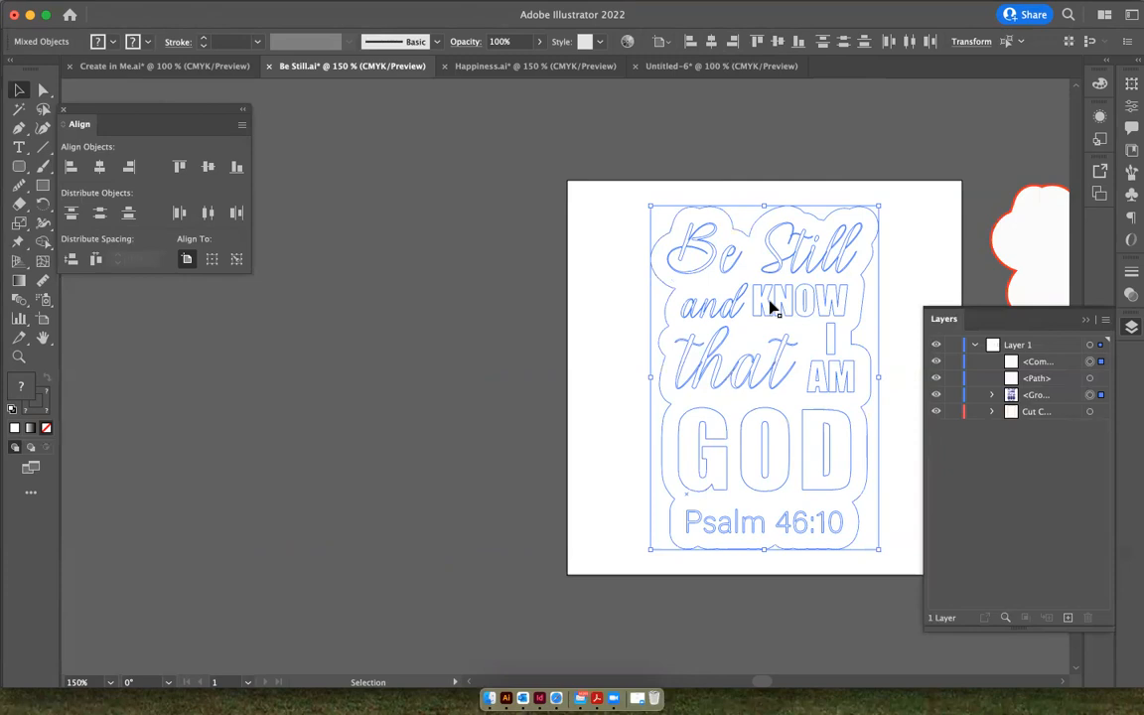
# Send the selected artwork to the back via the Arrange context menu
pyautogui.rightClick(772, 306)
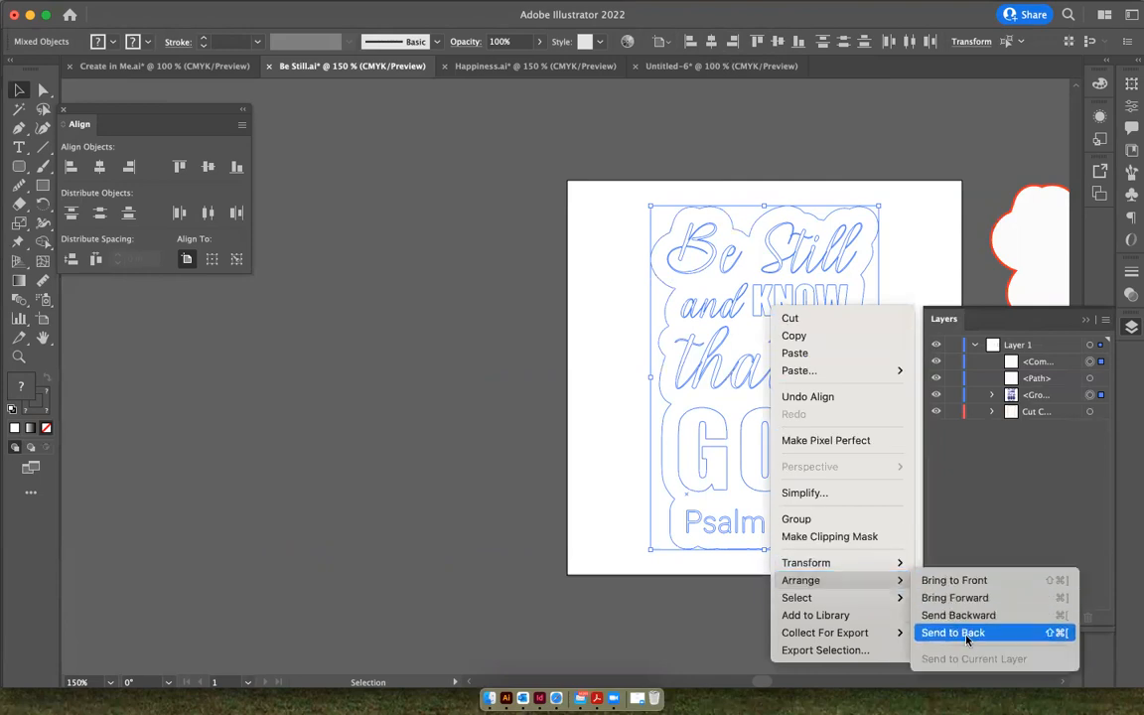
pyautogui.click(954, 632)
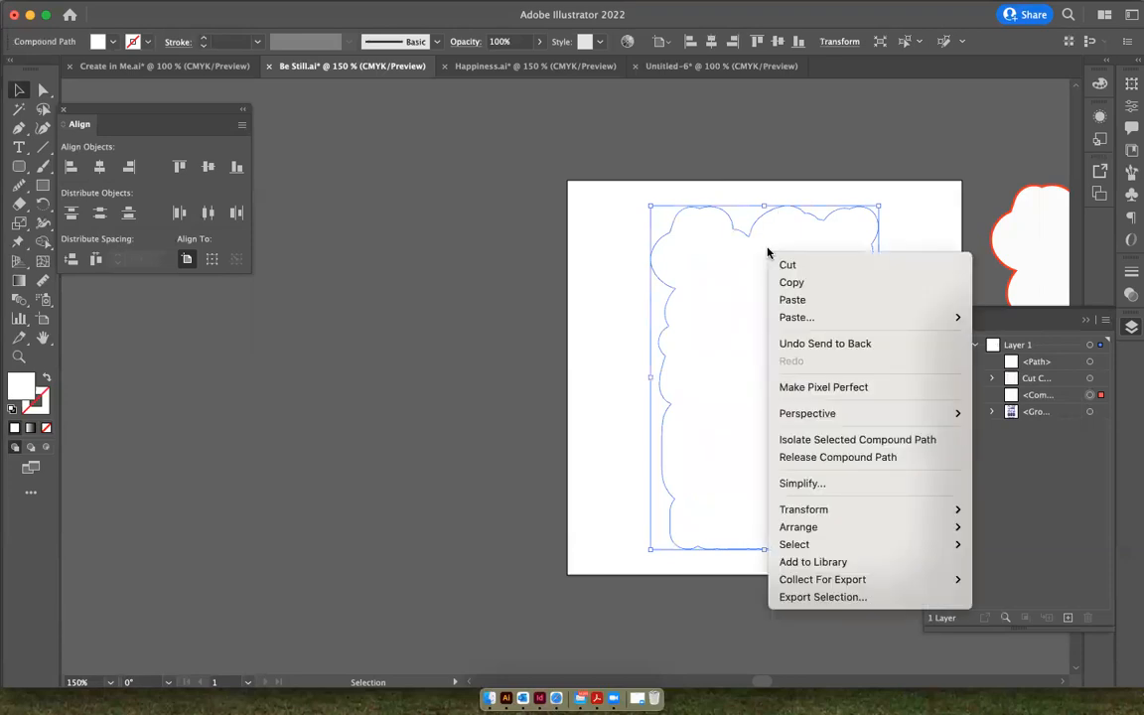
pyautogui.moveTo(798, 527)
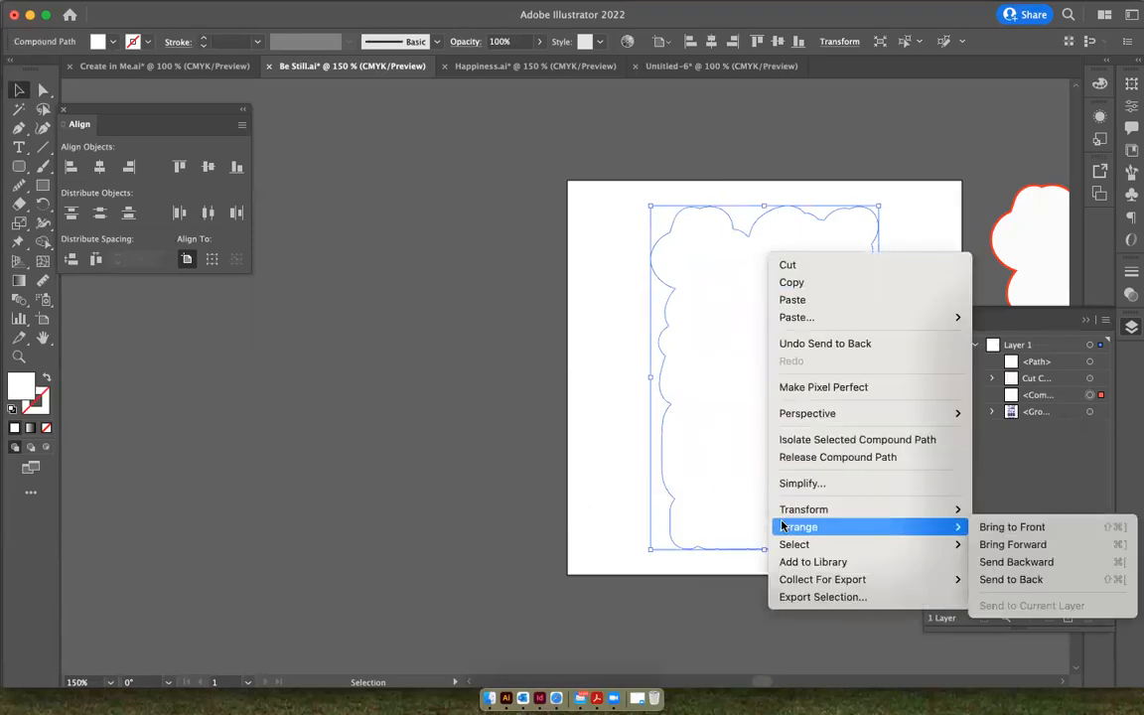
pyautogui.moveTo(989, 568)
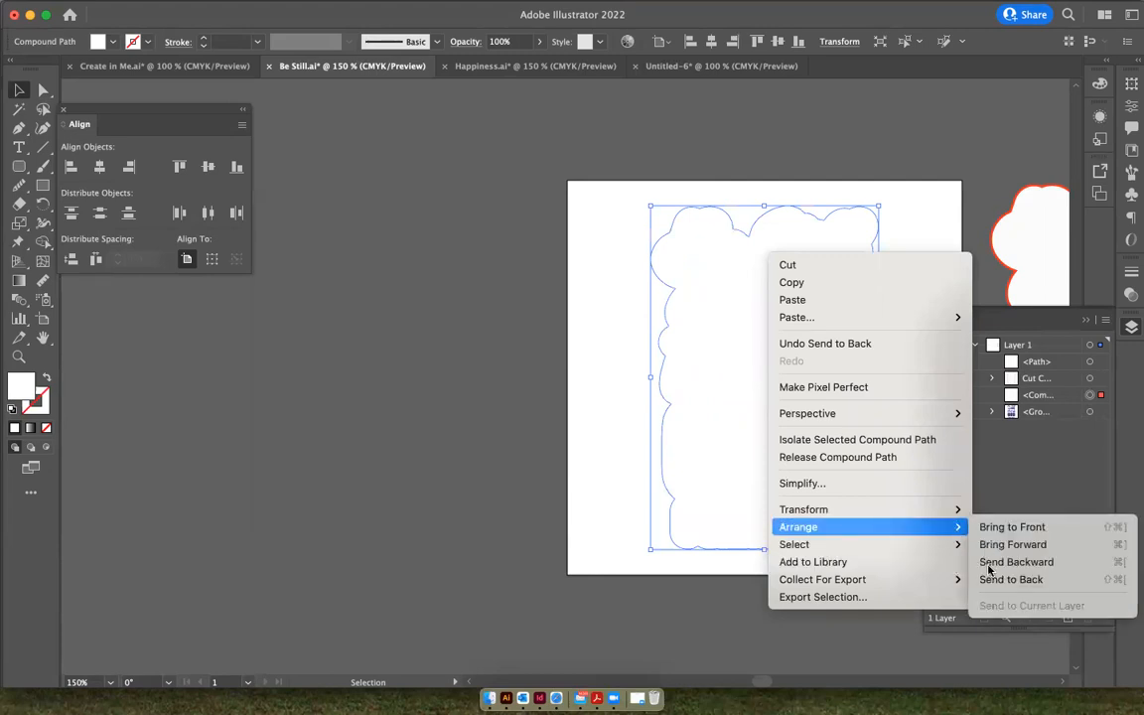